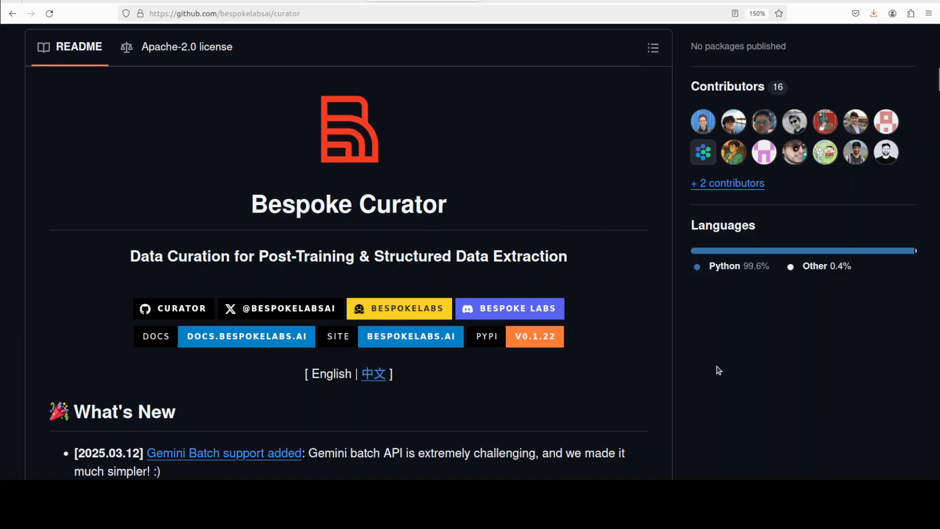
mouse_move(715, 375)
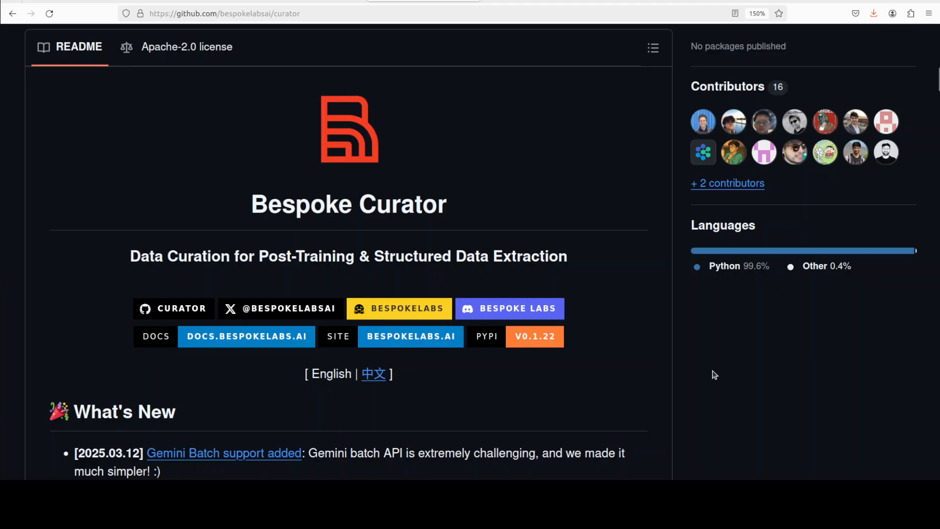
mouse_move(644, 342)
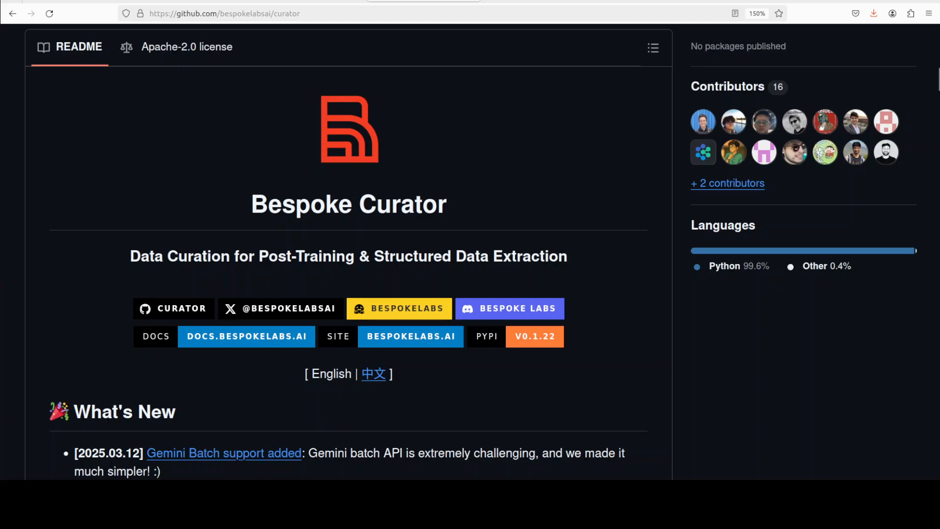
Step: Bring up the Massed Compute homepage promoting GPU and CPU cloud instances
left_click(224, 14)
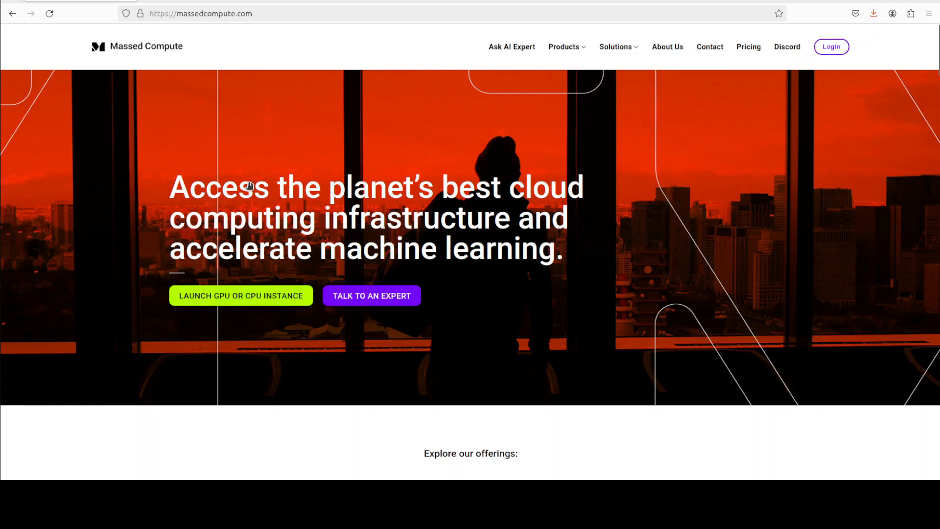
mouse_move(248, 192)
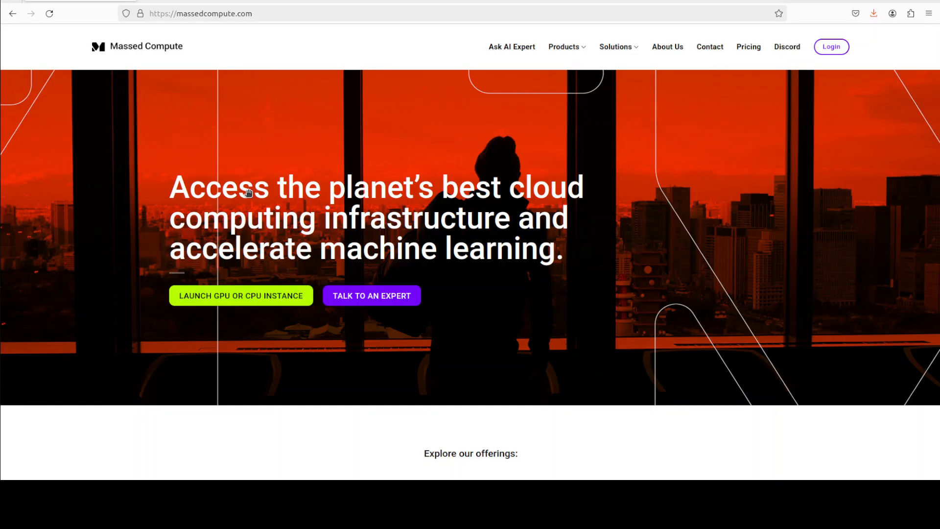
mouse_move(251, 192)
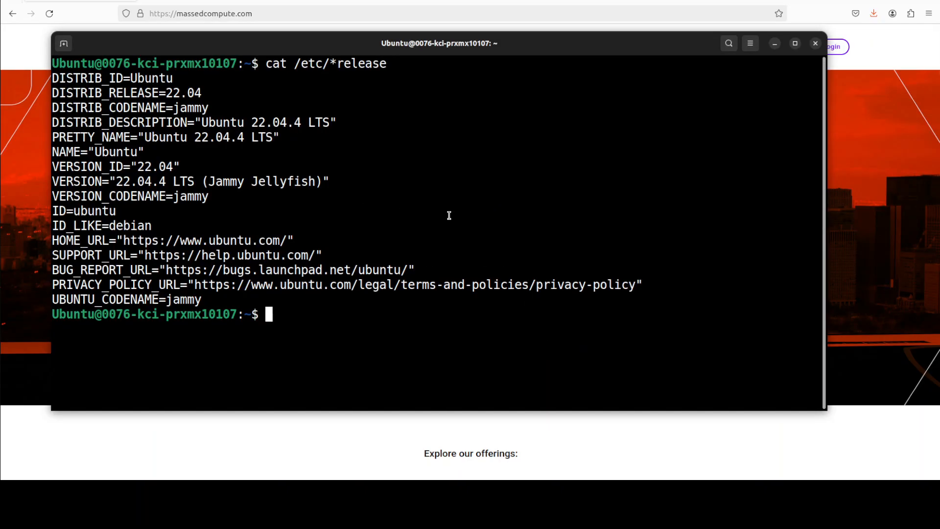
Step: Check the GPU with nvidia-smi, then create and activate the conda environment 'ai' with Python 3.11
type("nvidia-smi")
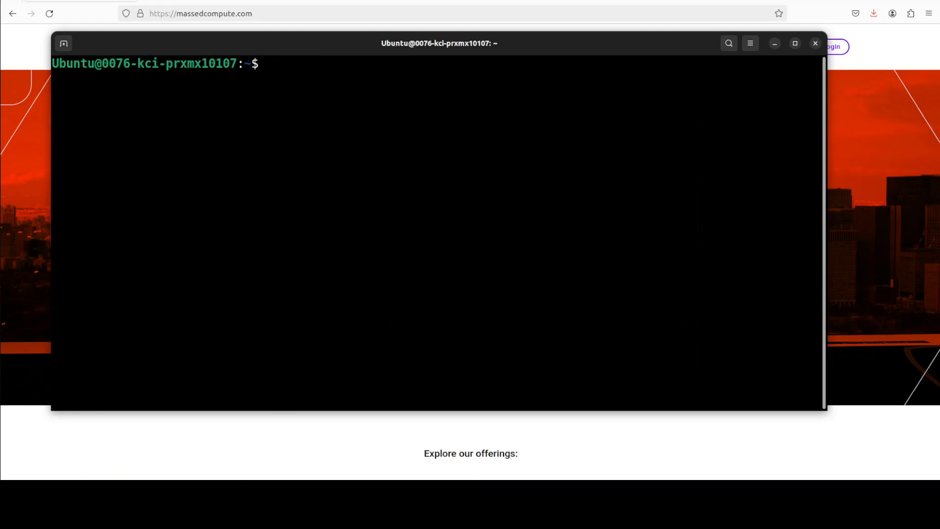
type("conda create -n ai python=3.11 -y && conda activate ai")
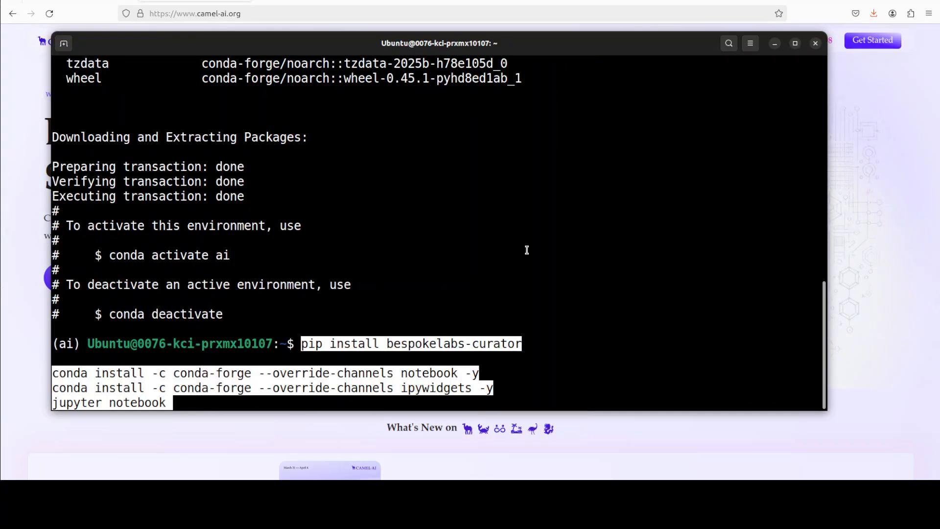
mouse_move(445, 321)
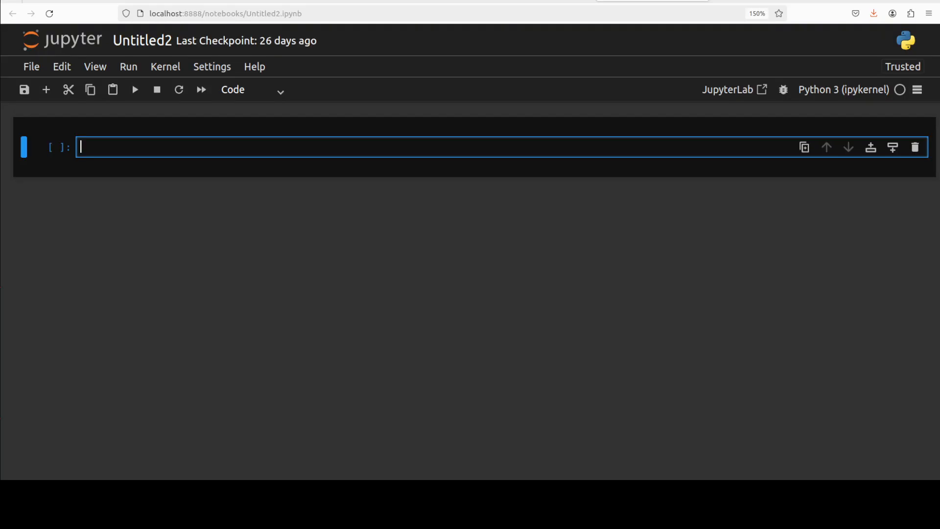
mouse_move(163, 146)
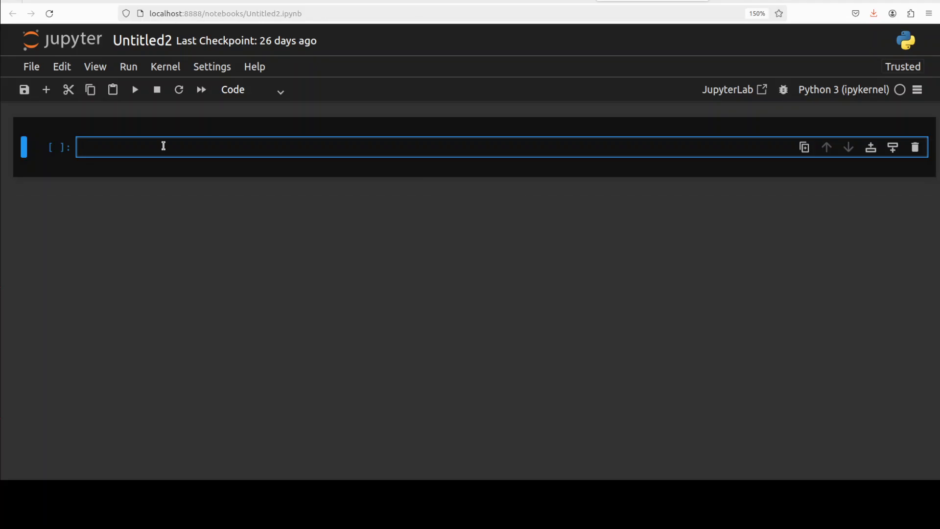
mouse_move(160, 192)
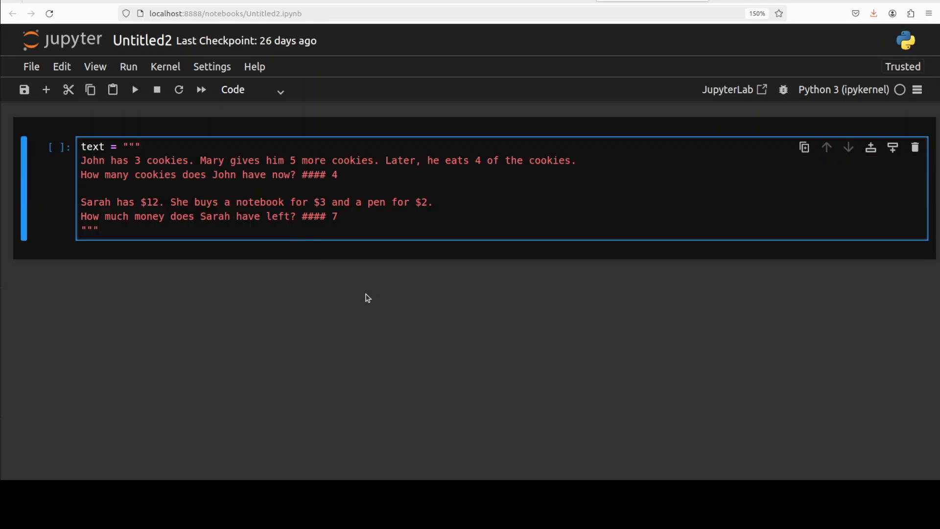
mouse_move(362, 294)
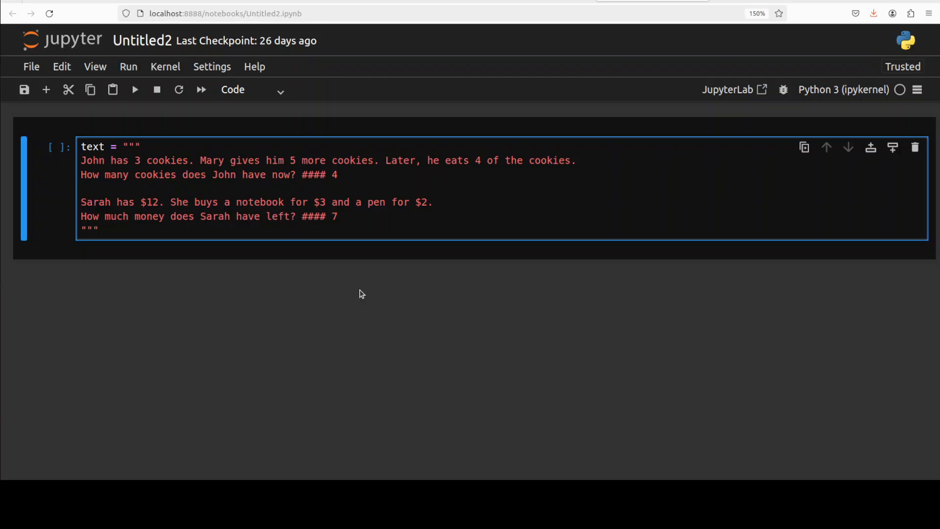
Step: Run the cell holding the two sample math word problems and place the caret after the second answer
left_click(95, 229)
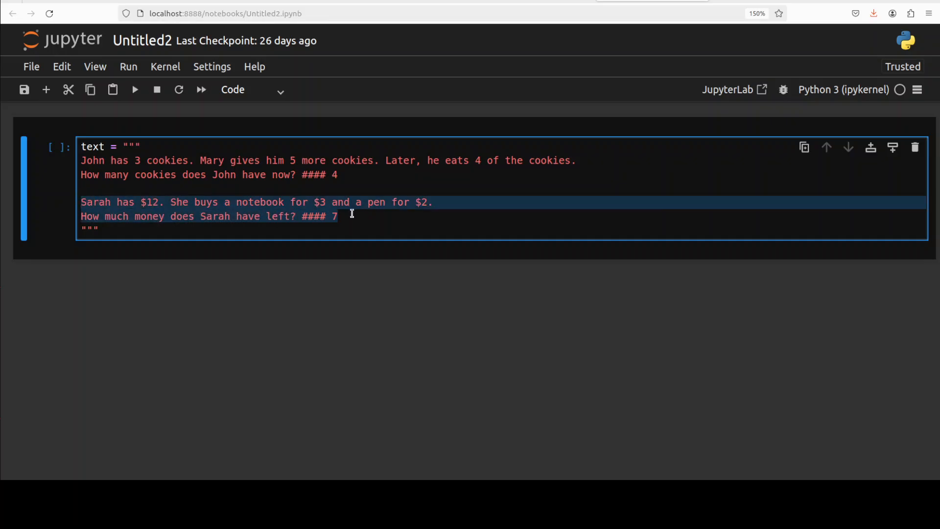
left_click(373, 185)
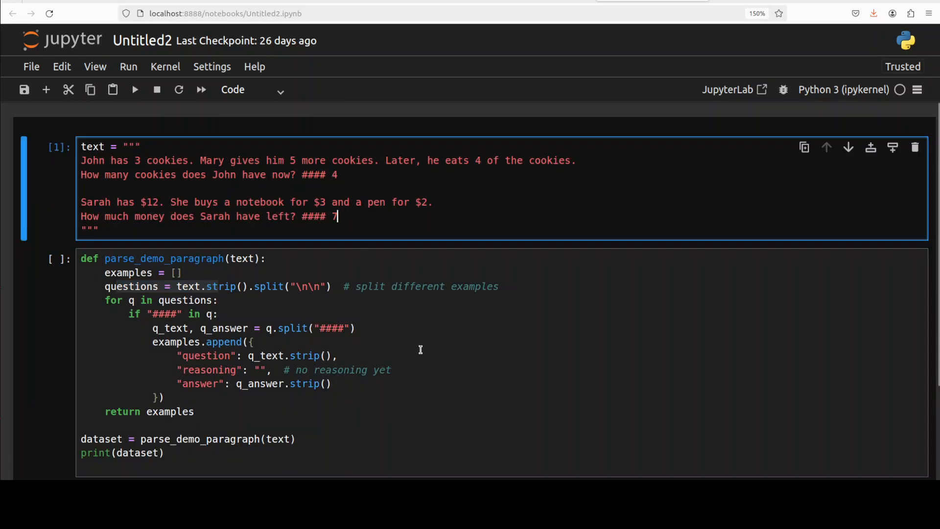
Step: Run parse_demo_paragraph so both questions print with empty reasoning and answers 4 and 7, highlighting the answer key
scroll("down", 3)
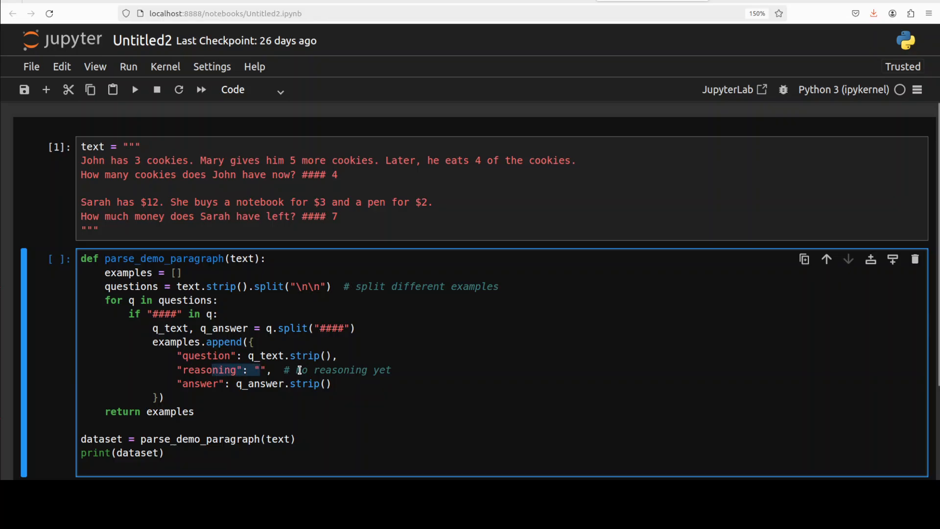
scroll("down", 3)
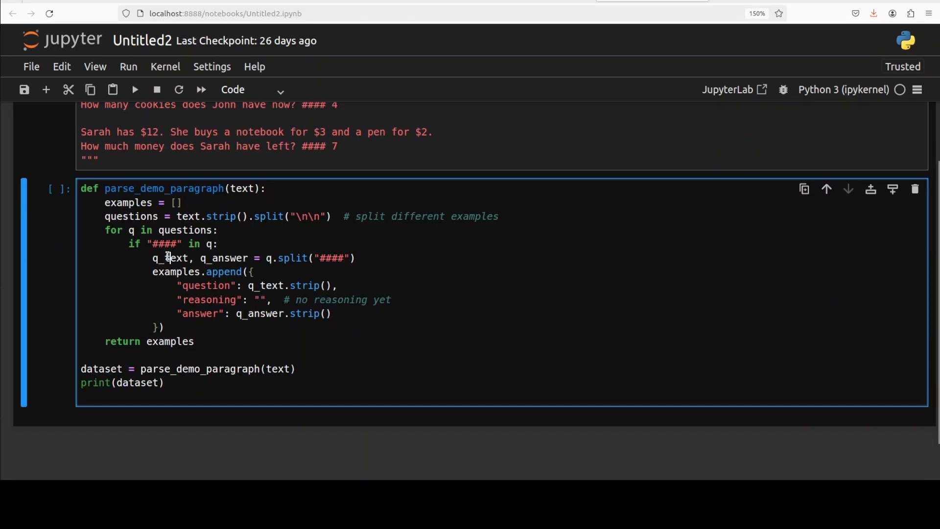
left_click(134, 89)
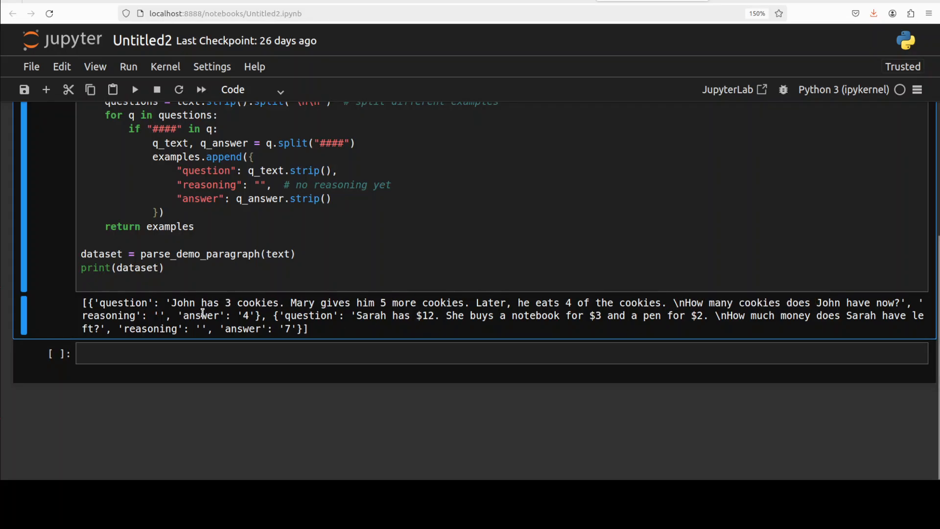
double_click(195, 315)
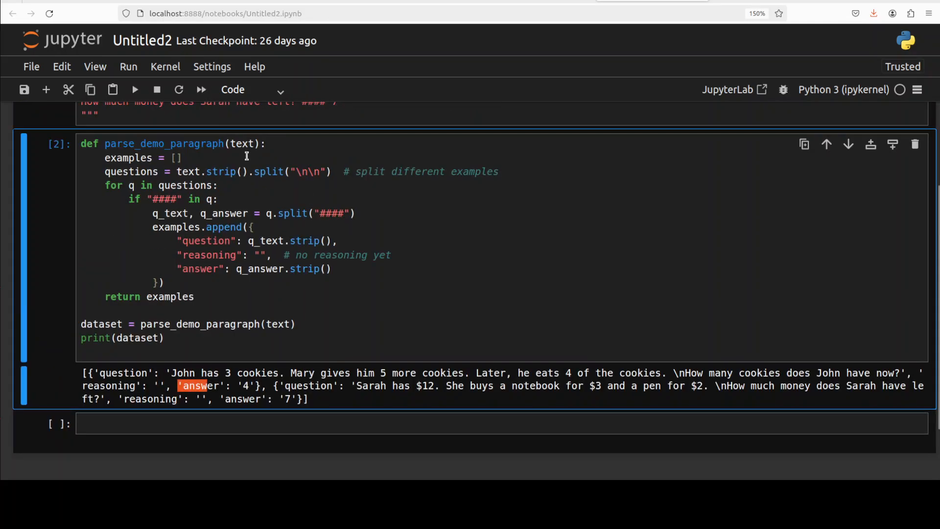
mouse_move(232, 395)
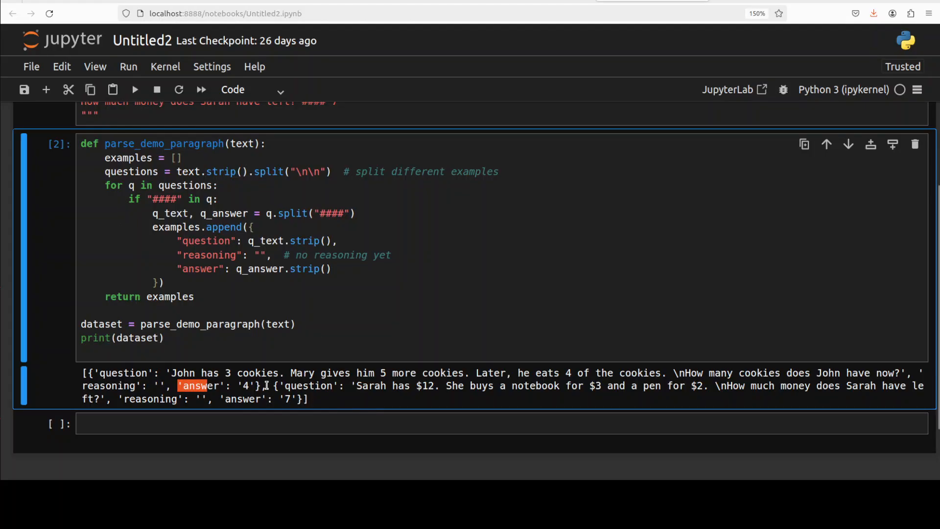
scroll("down", 3)
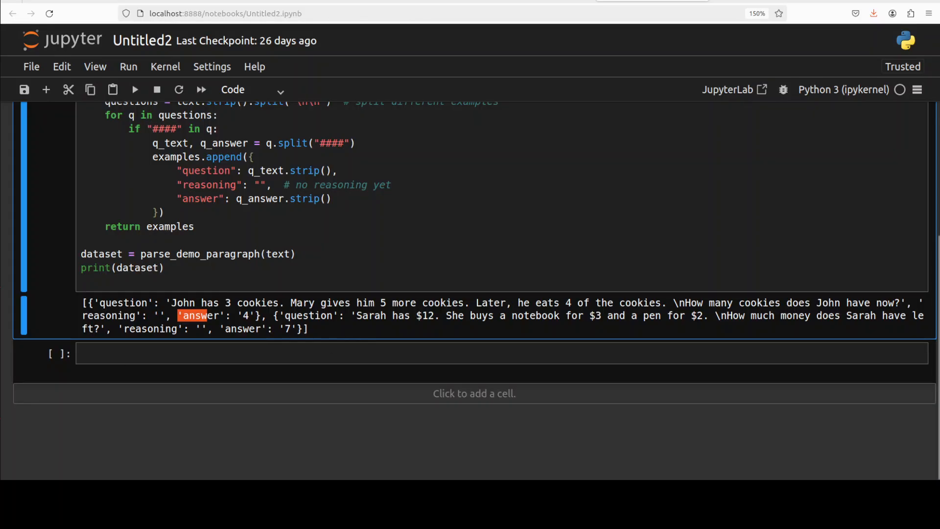
left_click(273, 353)
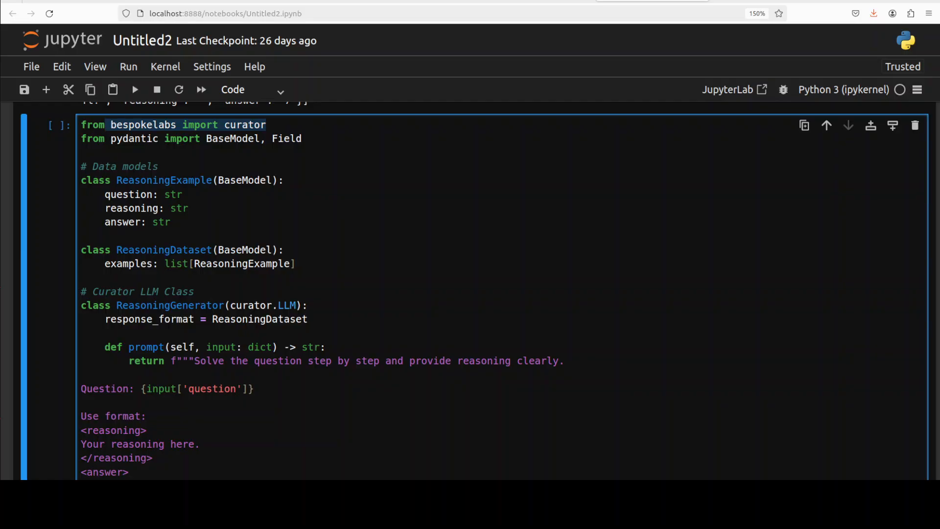
left_click(107, 124)
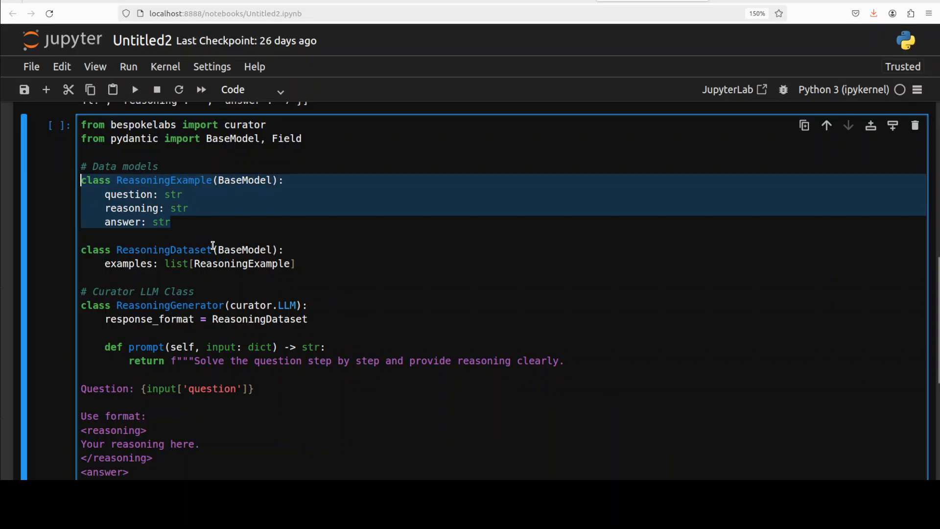
mouse_move(270, 249)
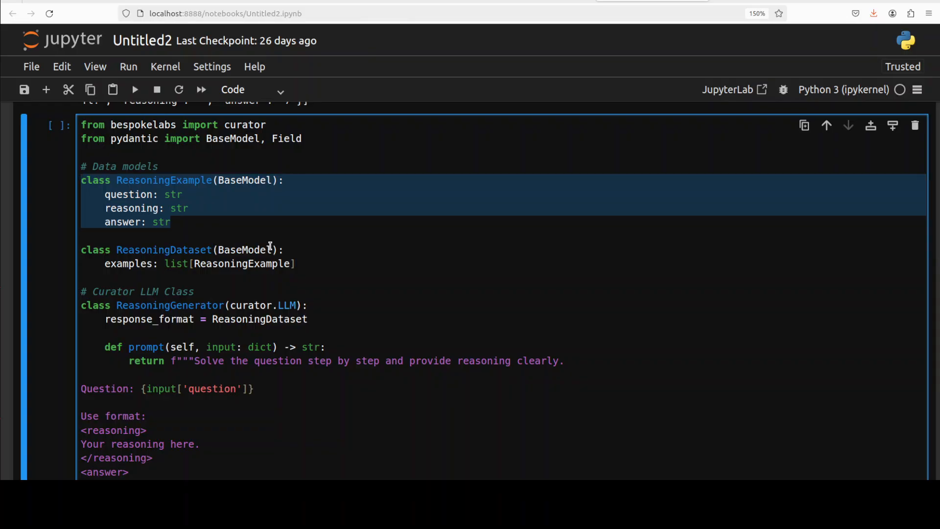
left_click(117, 222)
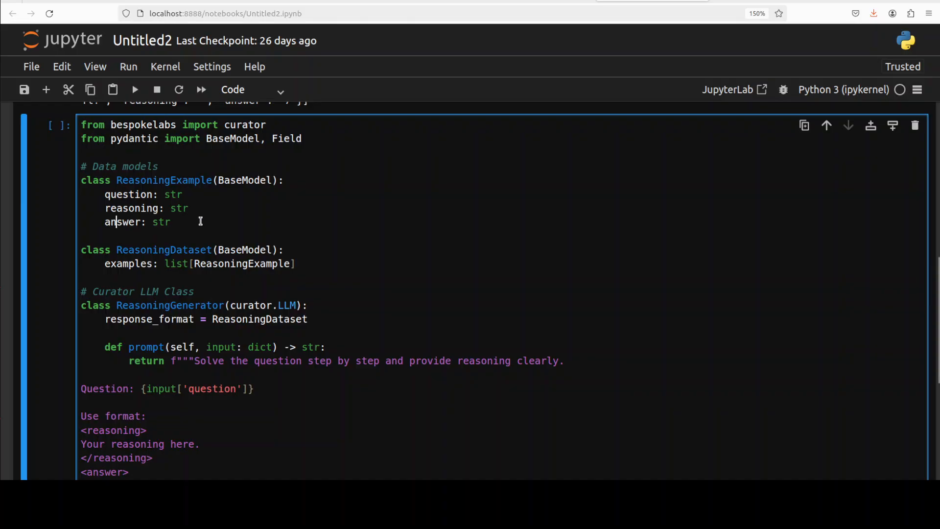
mouse_move(197, 221)
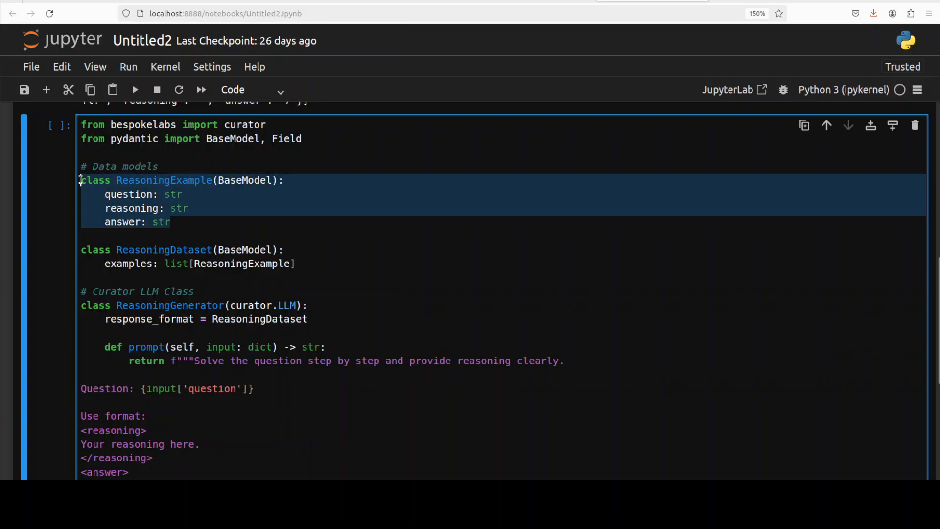
mouse_move(237, 217)
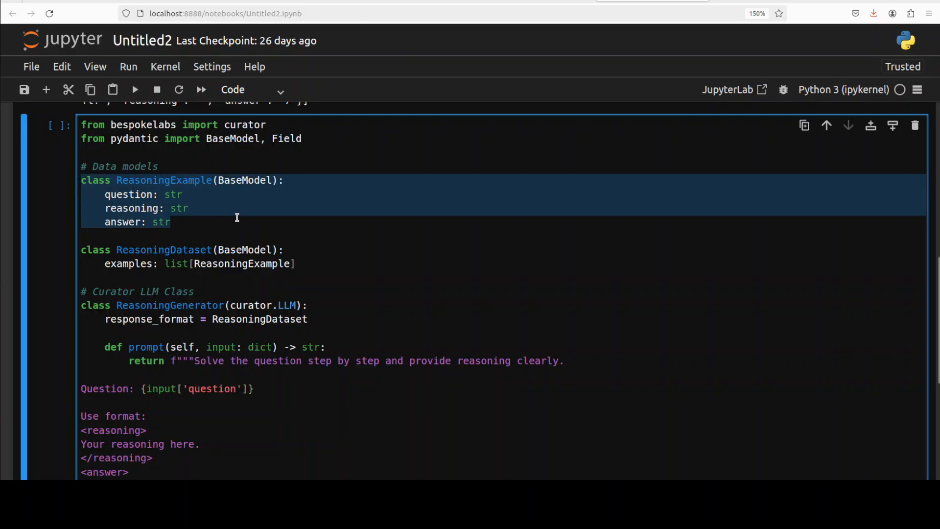
left_click(160, 208)
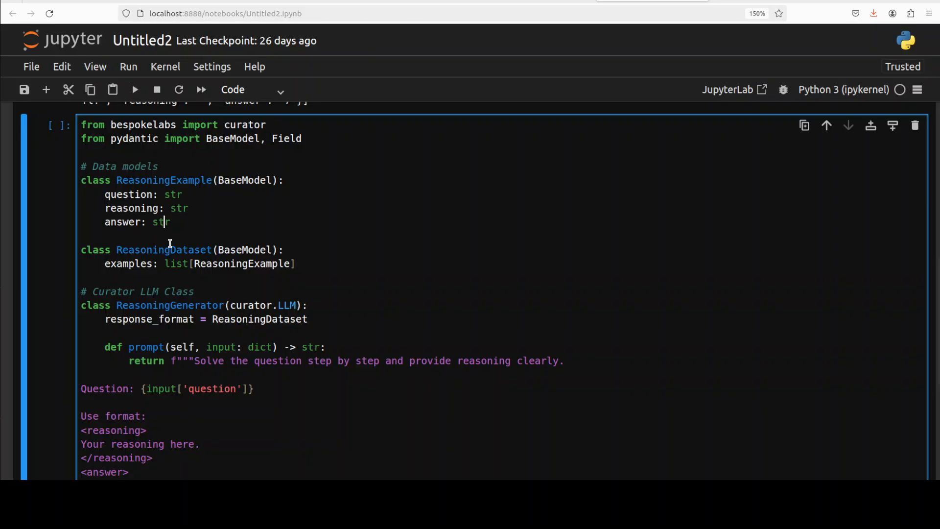
mouse_move(203, 248)
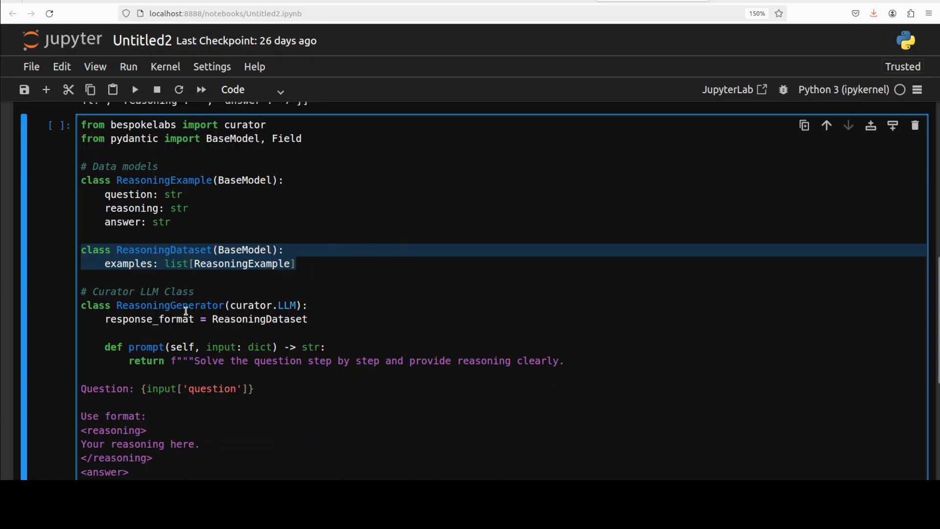
scroll("down", 3)
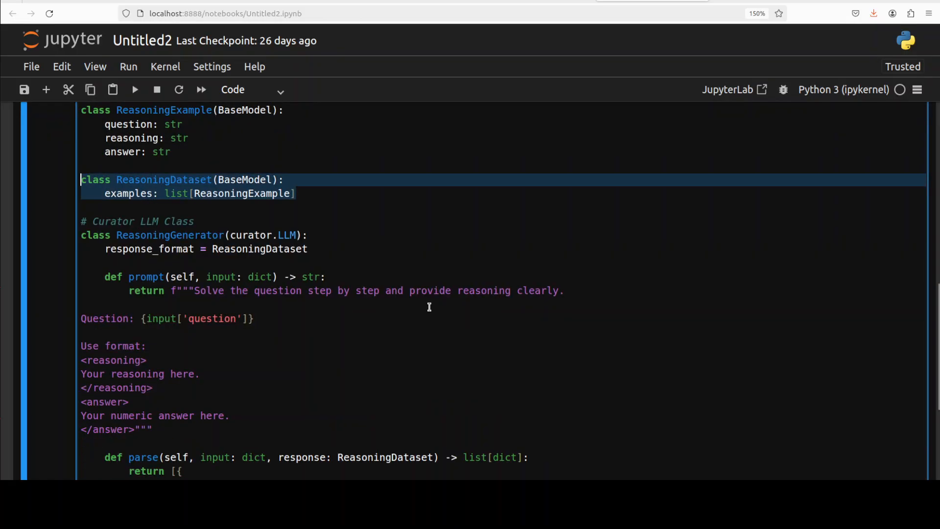
scroll("down", 3)
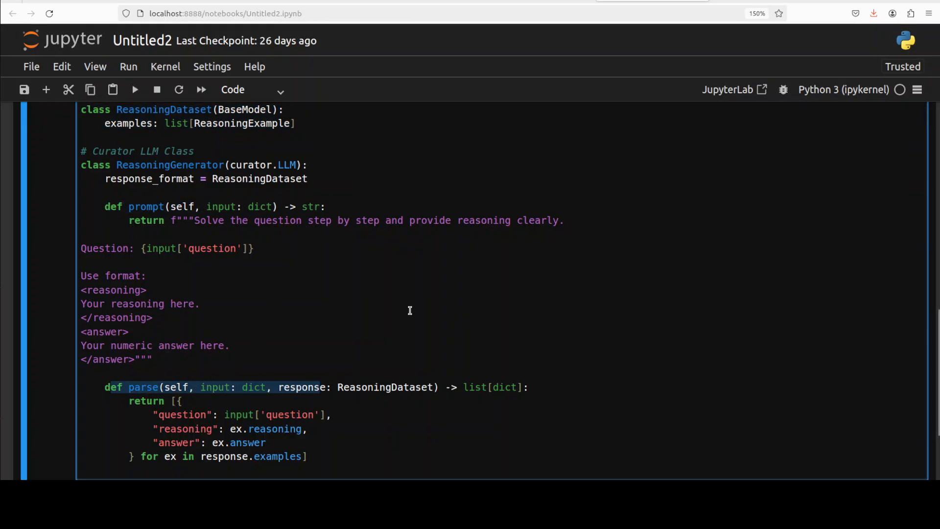
scroll("down", 3)
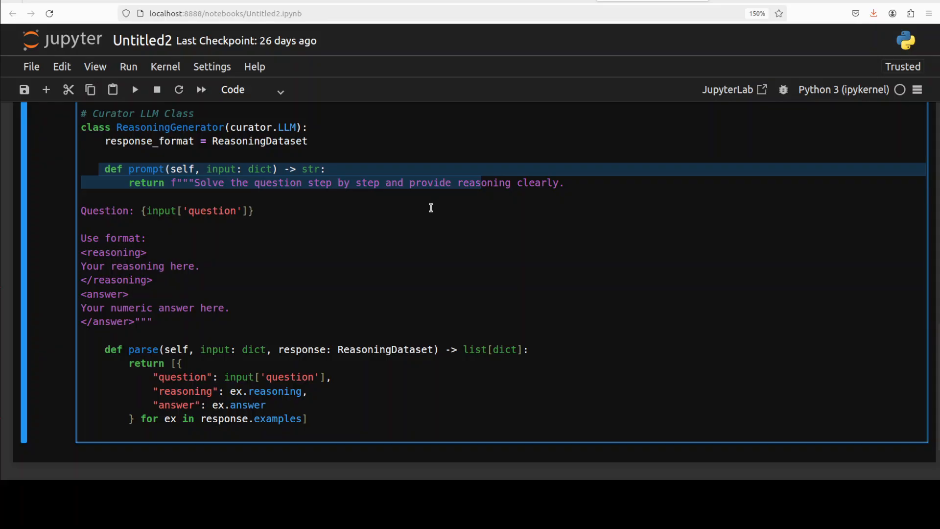
left_click(480, 183)
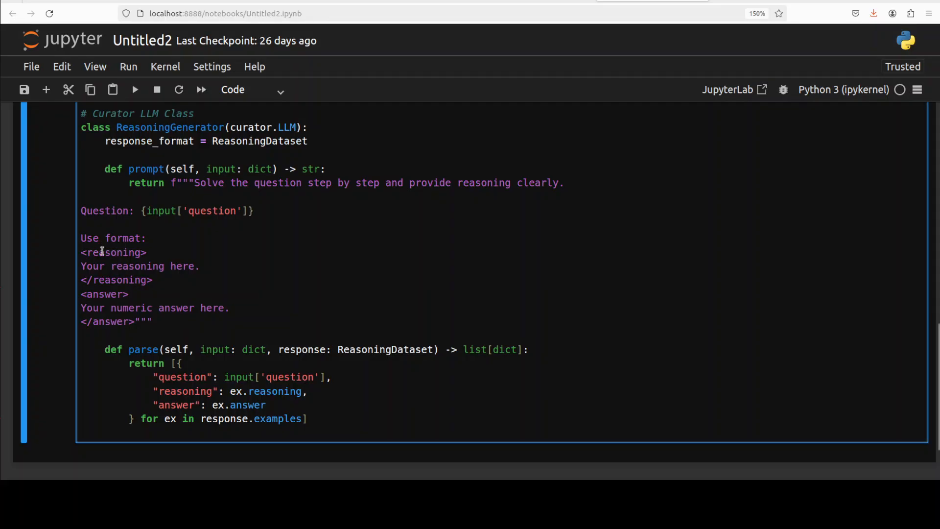
left_click(153, 322)
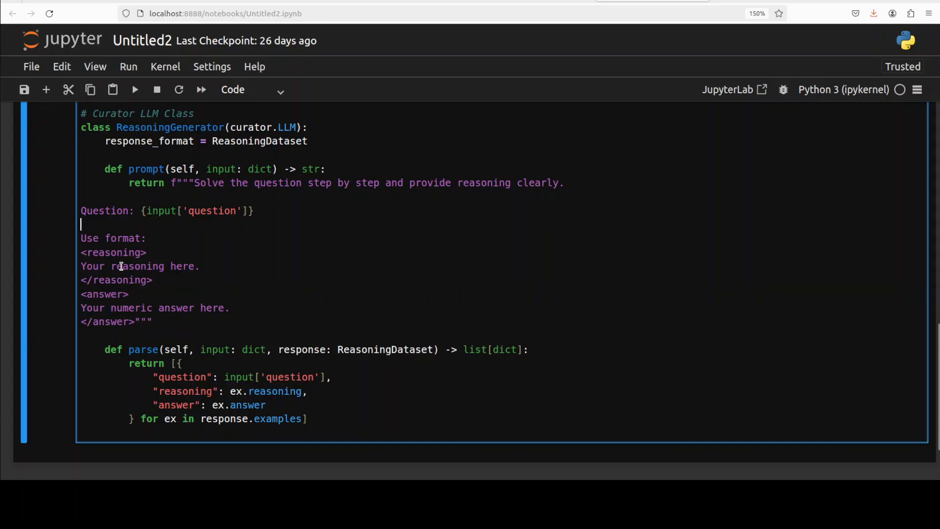
left_click_drag(81, 238, 153, 321)
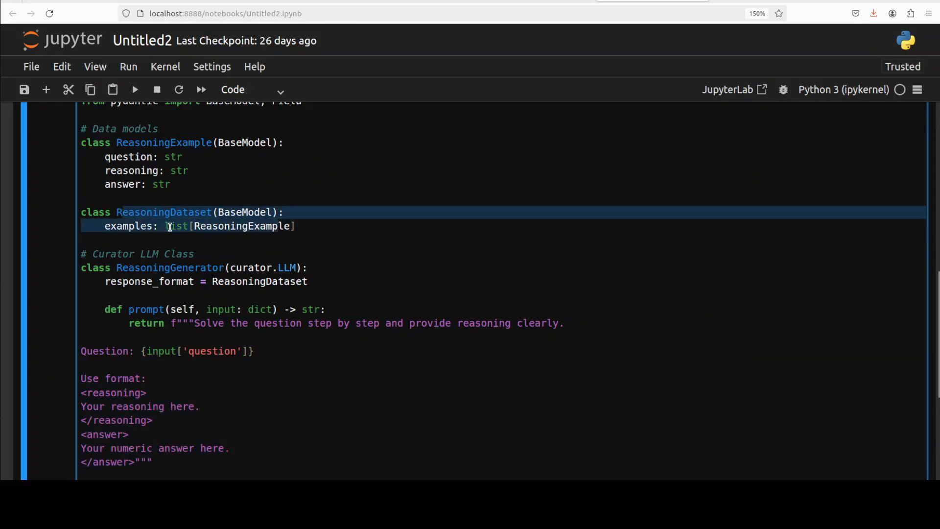
left_click(169, 226)
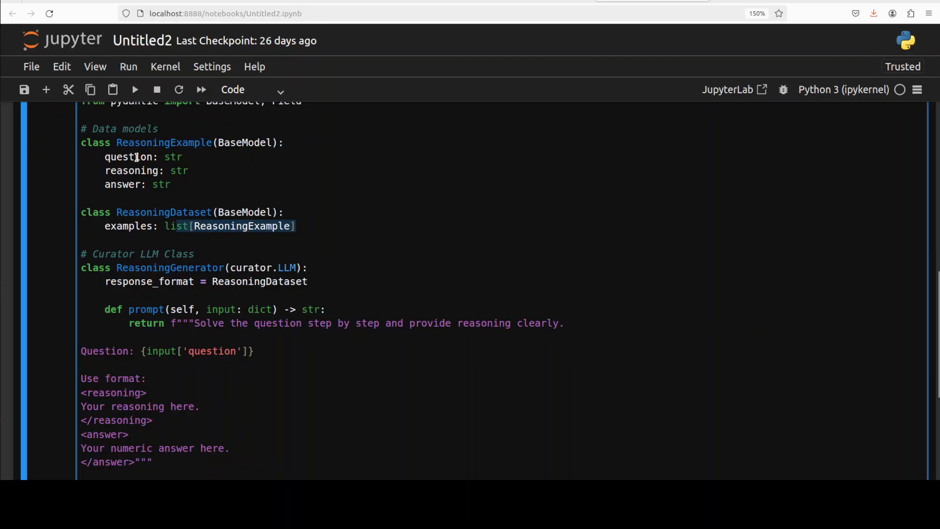
scroll("down", 3)
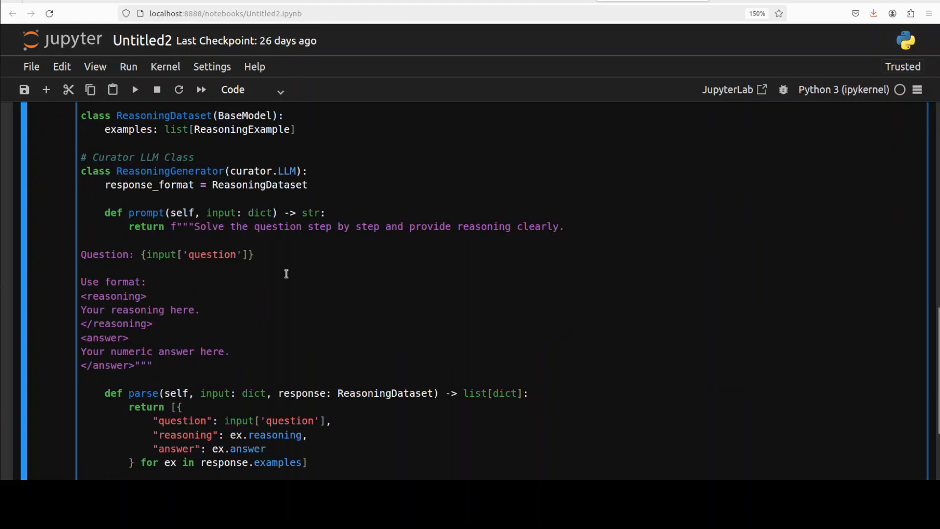
scroll("down", 3)
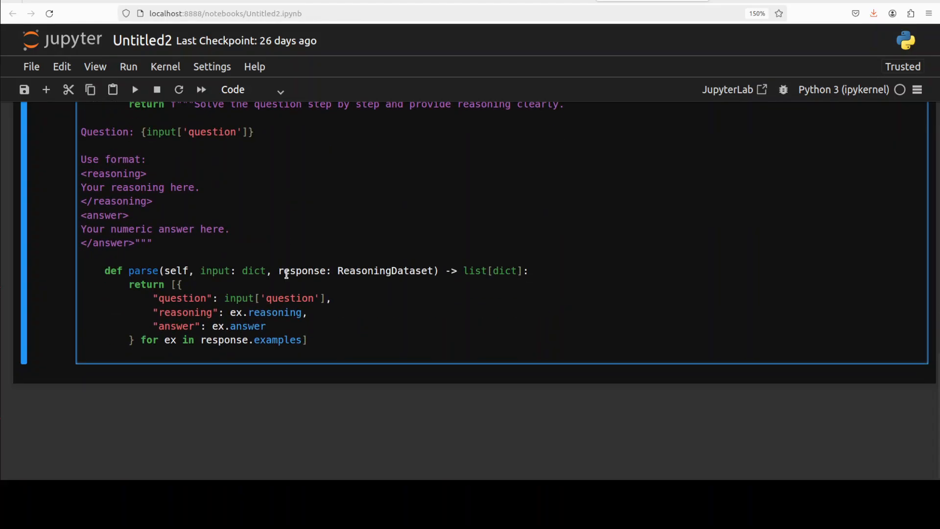
mouse_move(328, 309)
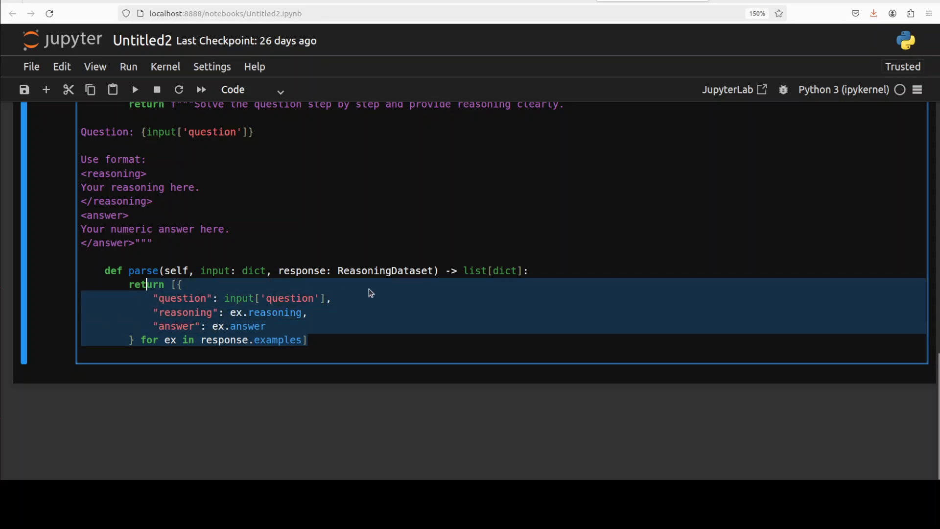
left_click(270, 270)
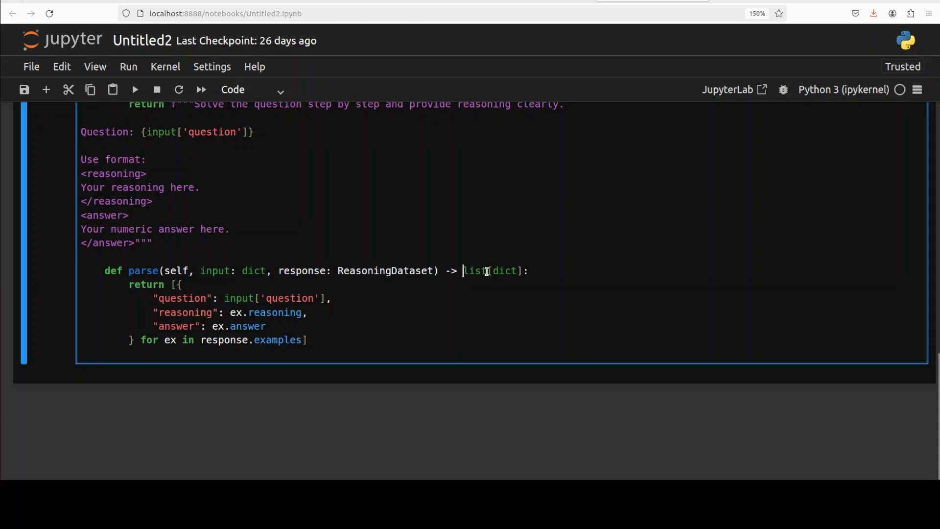
double_click(491, 270)
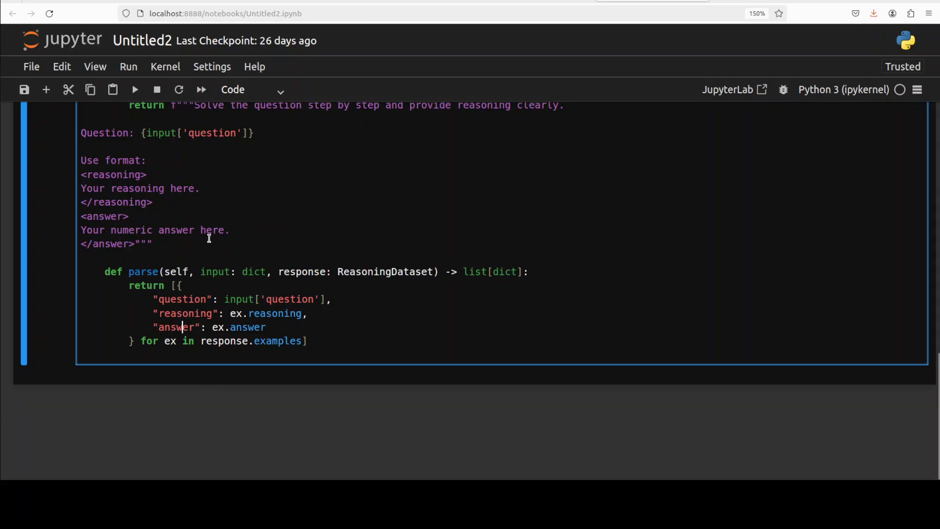
scroll("down", 3)
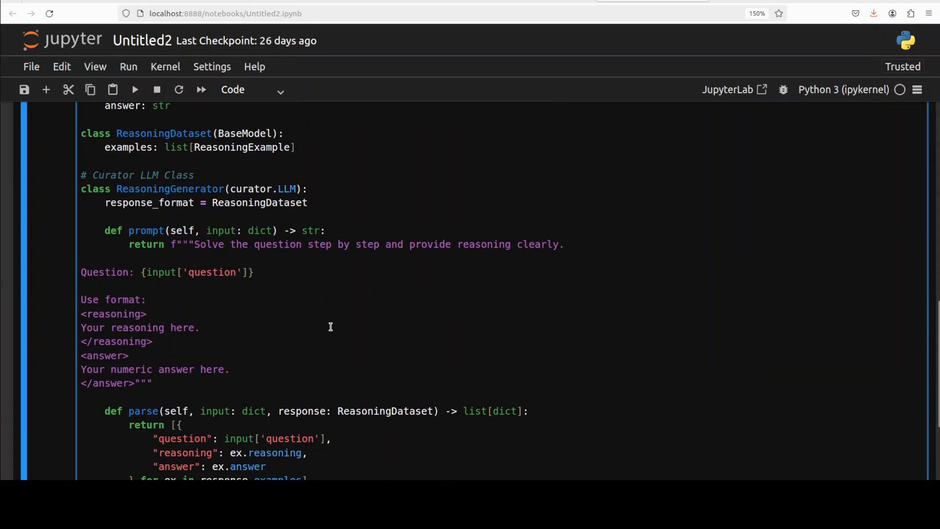
scroll("down", 3)
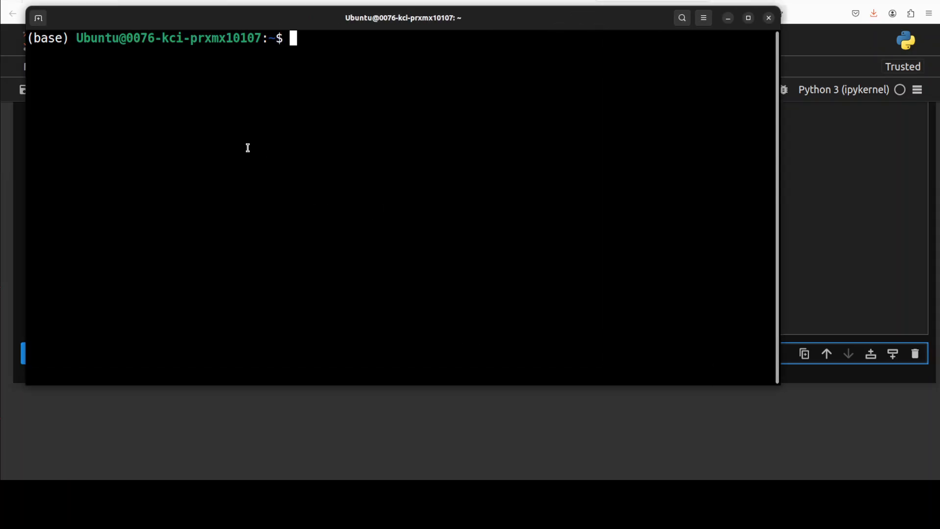
Step: Reactivate the 'ai' conda environment, list Ollama models, and launch llama3.1:8b locally
type("conda")
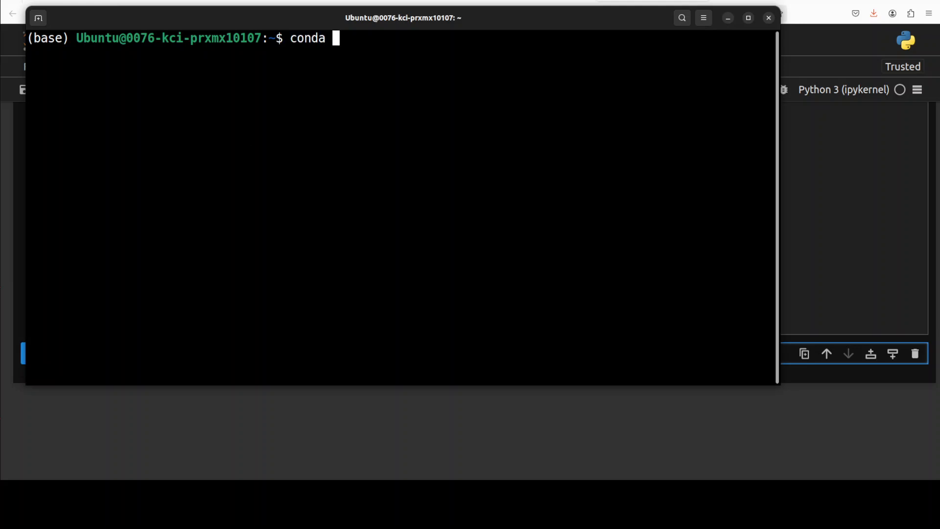
type("deactivate")
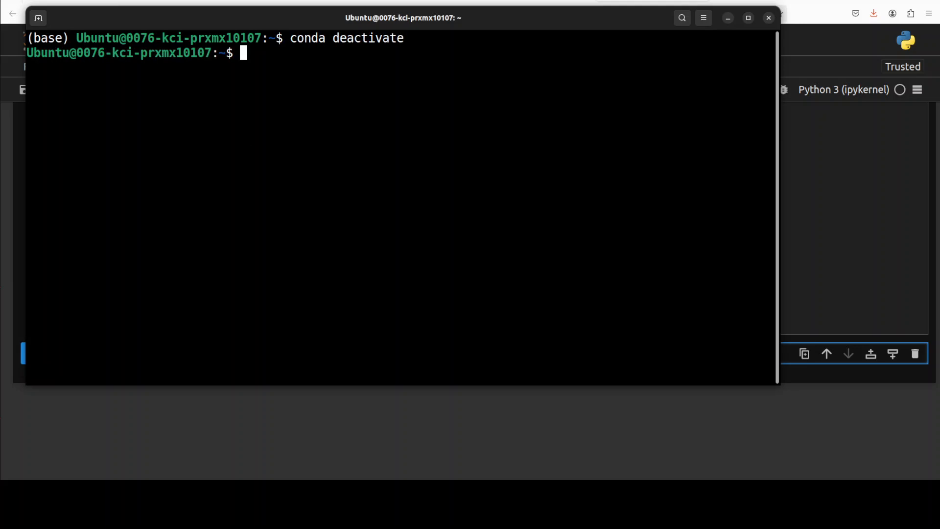
type("conda activate")
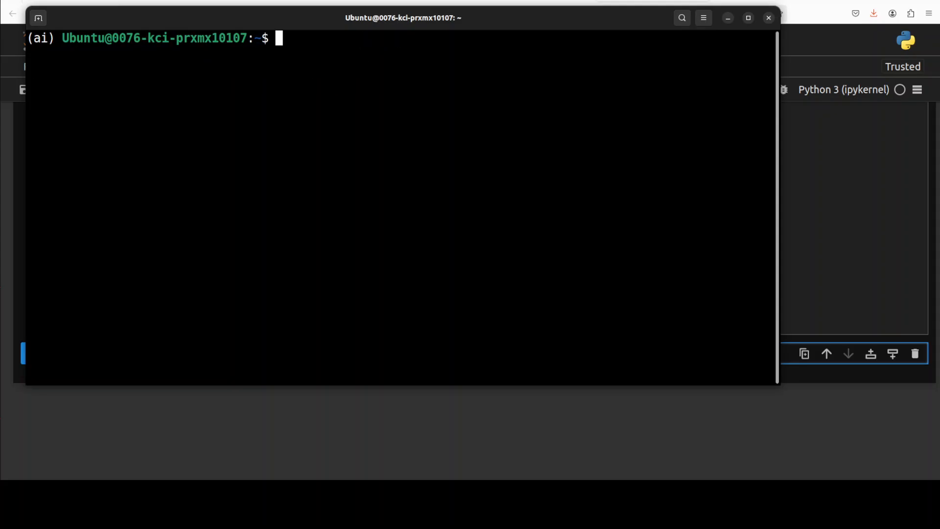
type("ollama list")
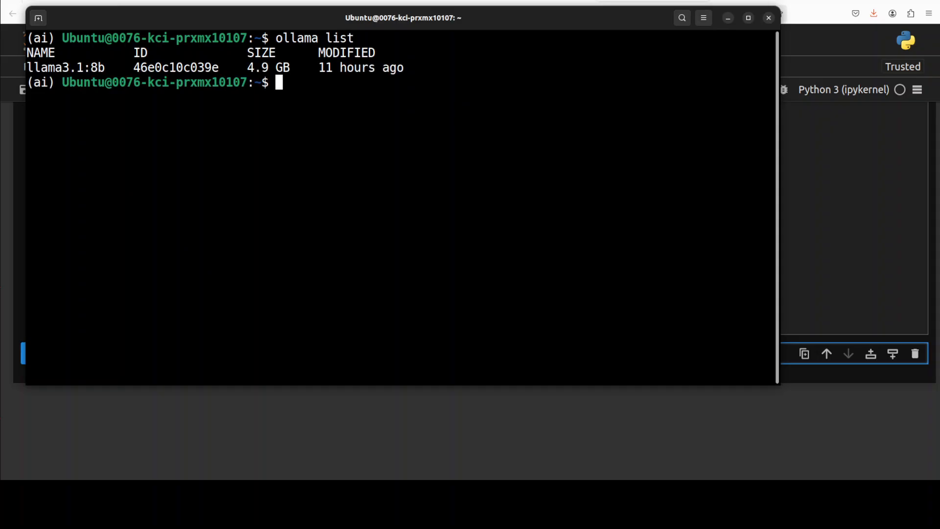
right_click(378, 159)
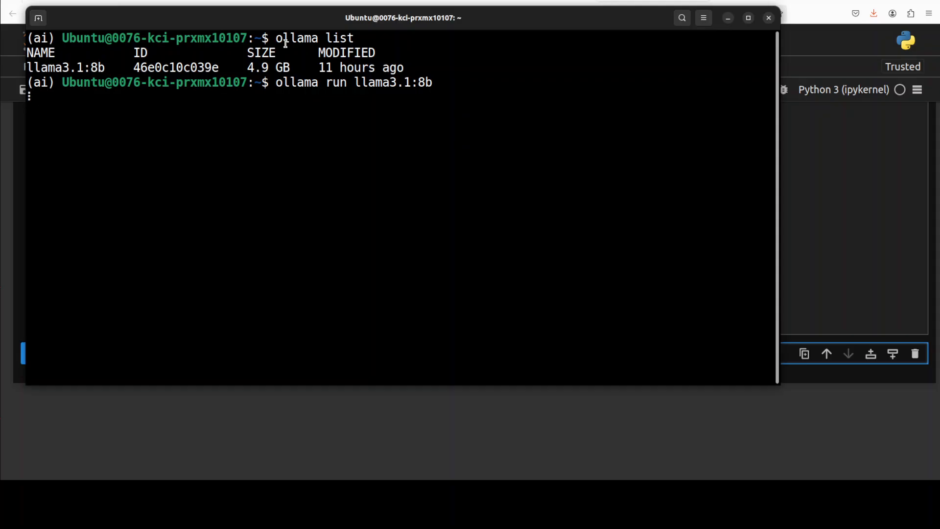
key("Return")
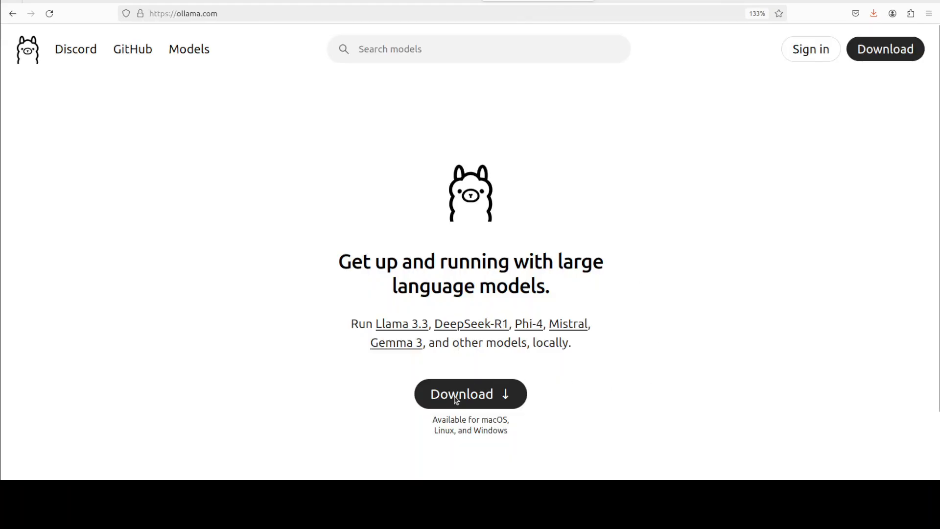
left_click(470, 393)
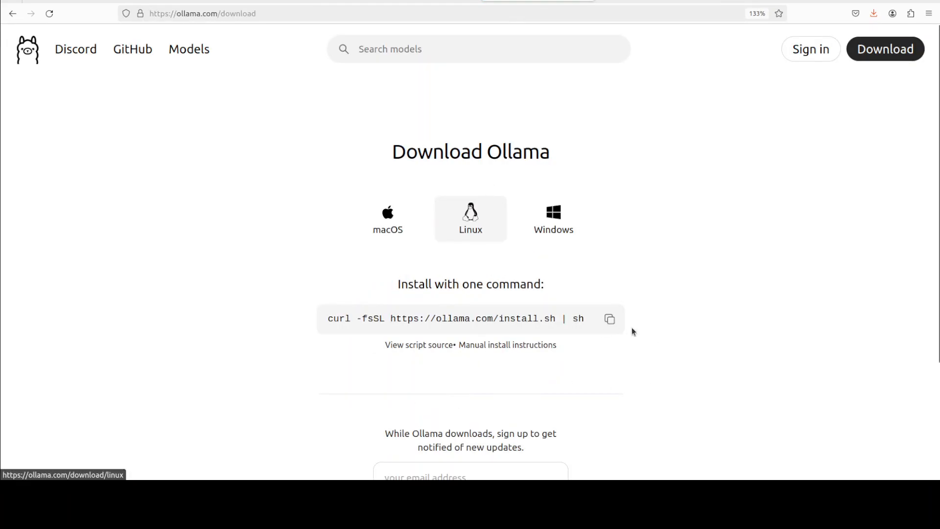
mouse_move(552, 228)
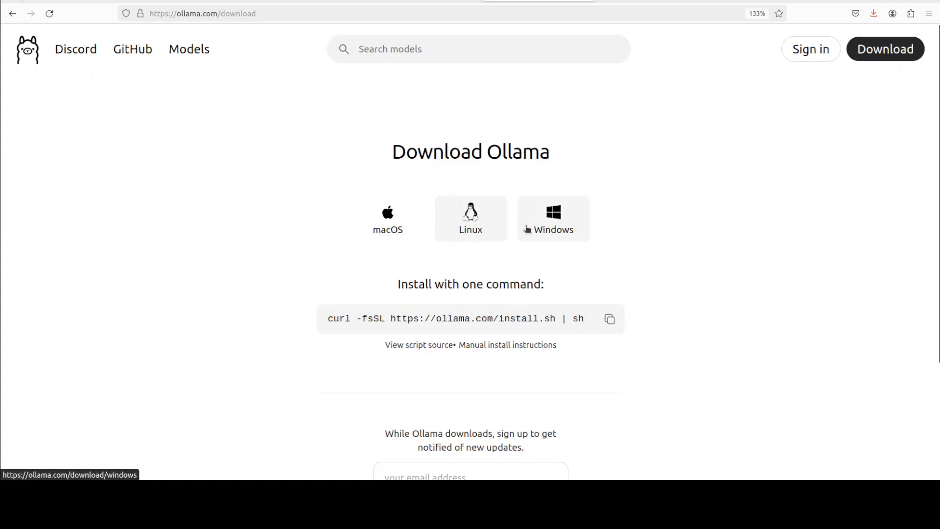
left_click(388, 218)
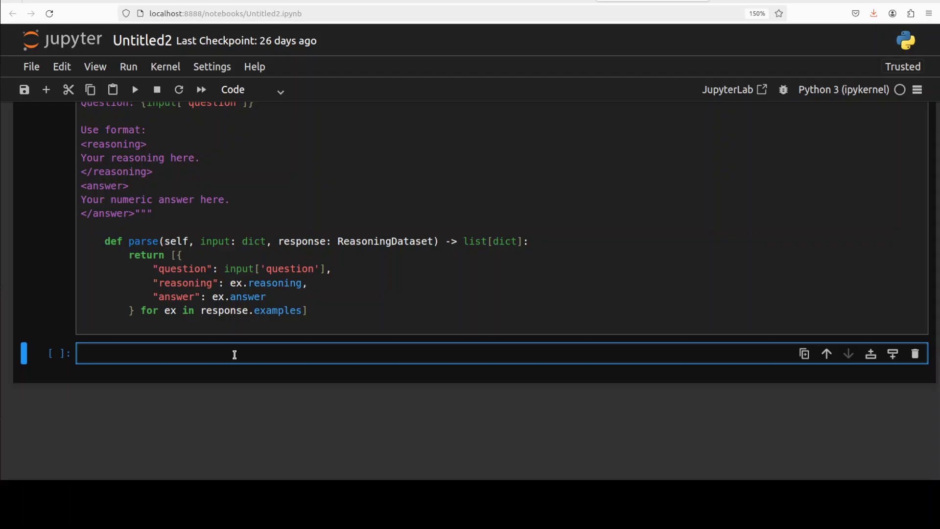
Step: Define llm as a ReasoningGenerator on ollama/llama3.1:8b, run it, and start the curator.Pipeline(llm) cell
type("llm = ReasoningGenerator(")
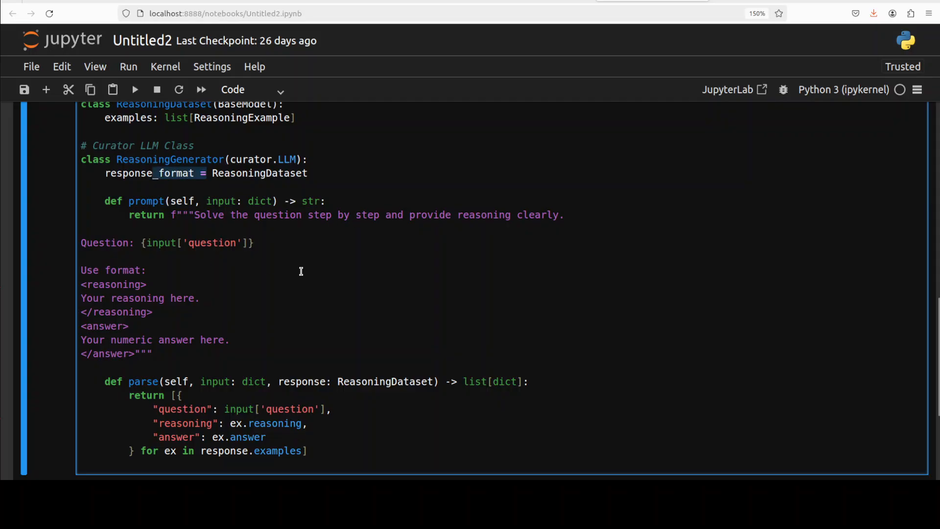
left_click(206, 173)
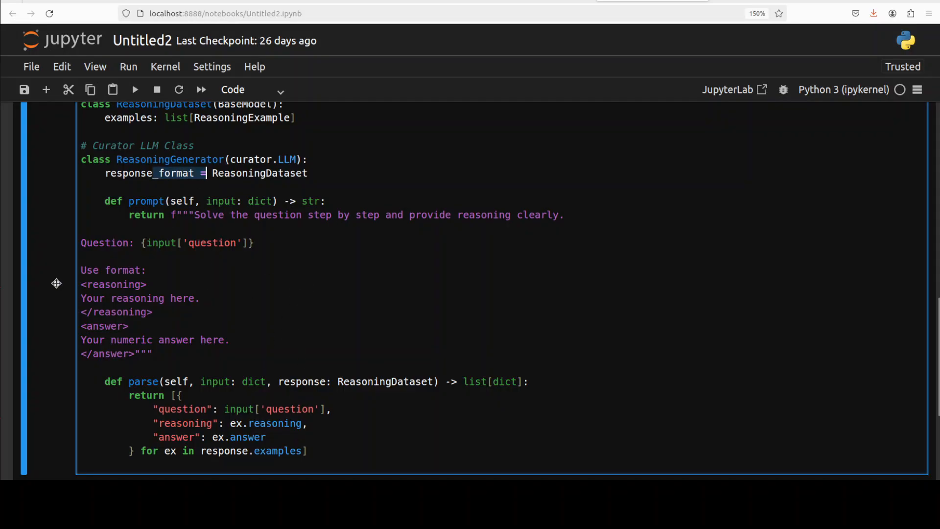
scroll("down", 3)
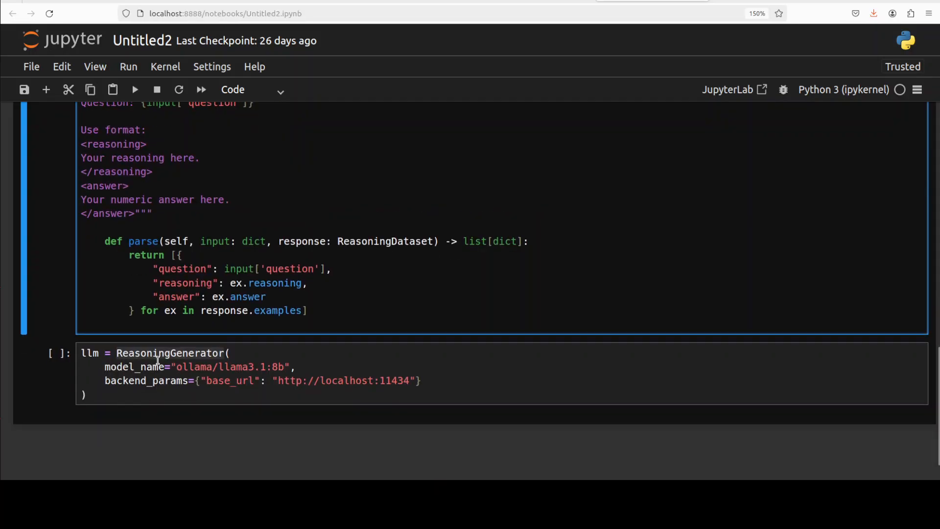
left_click(155, 360)
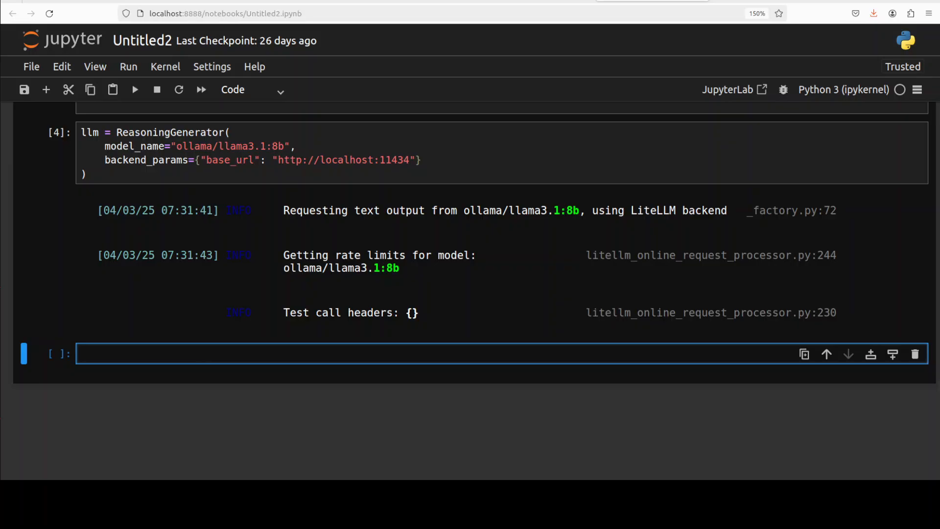
type("pipeline = curator.Pipeline(llm)")
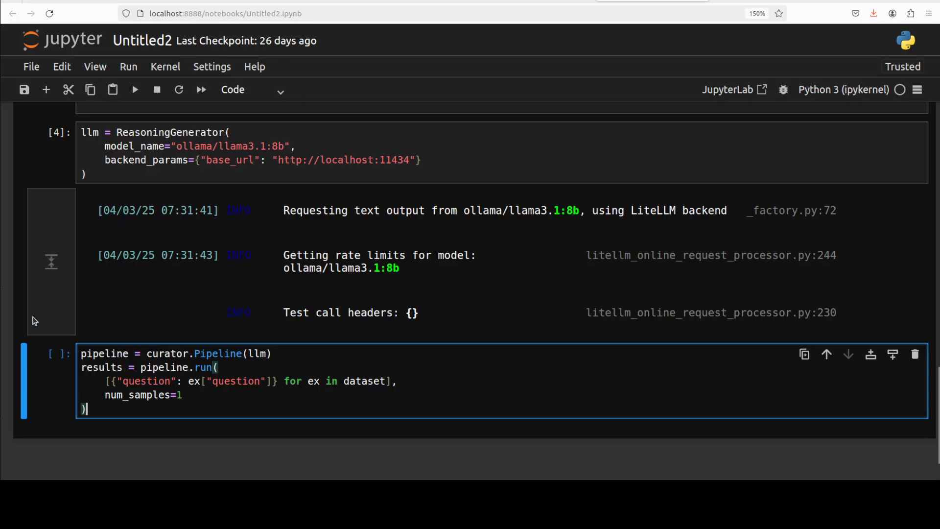
mouse_move(28, 333)
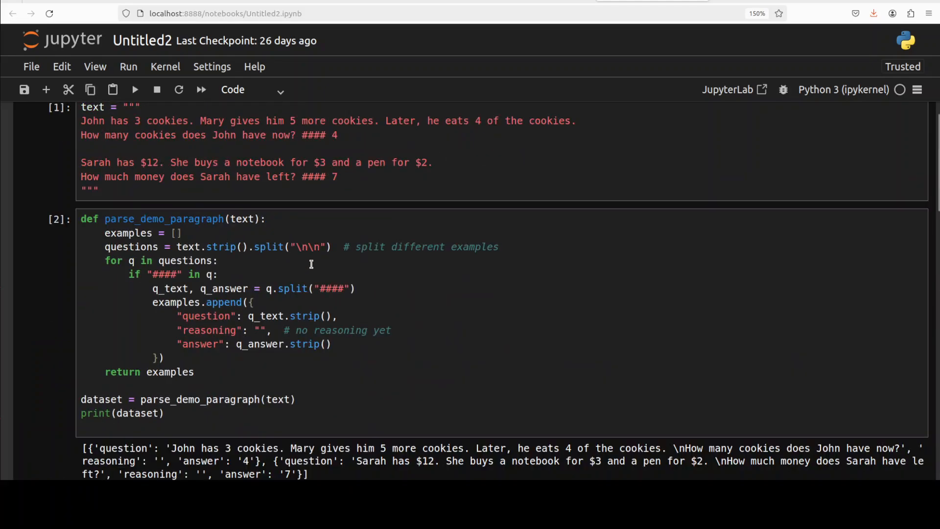
Step: Scroll through the pipeline statistics showing one successful request saved to a JSONL file
scroll("down", 3)
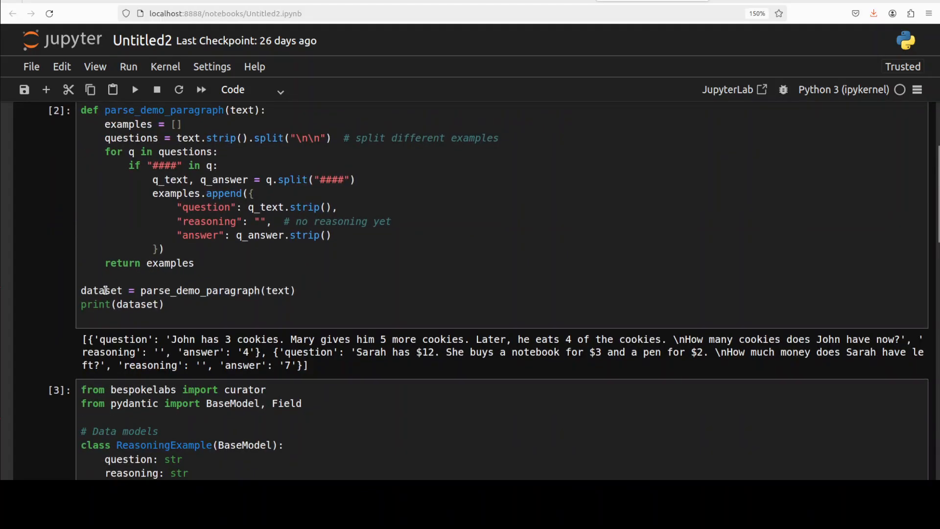
scroll("down", 3)
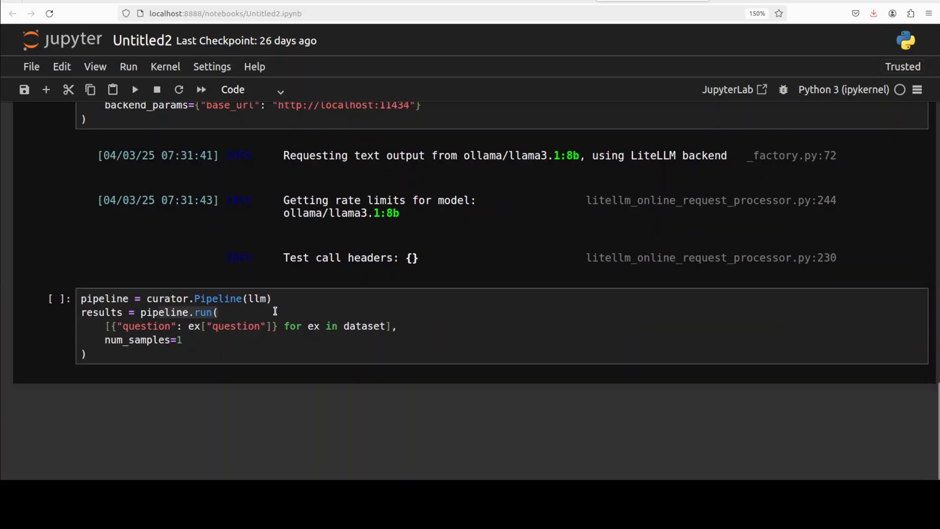
mouse_move(18, 421)
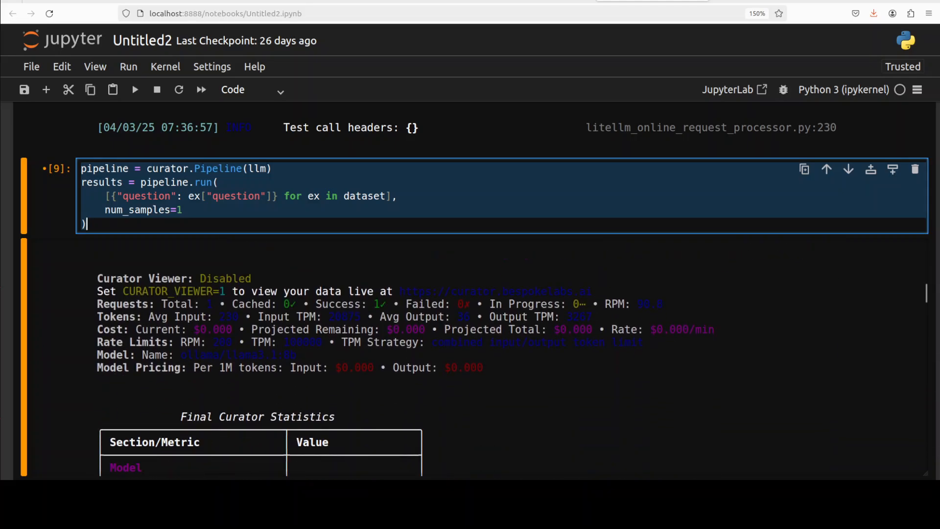
scroll("down", 3)
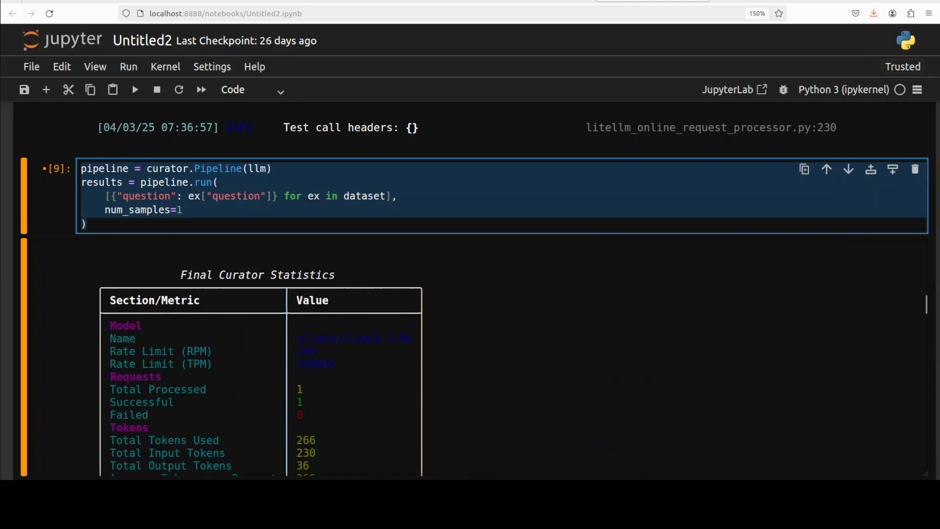
scroll("down", 3)
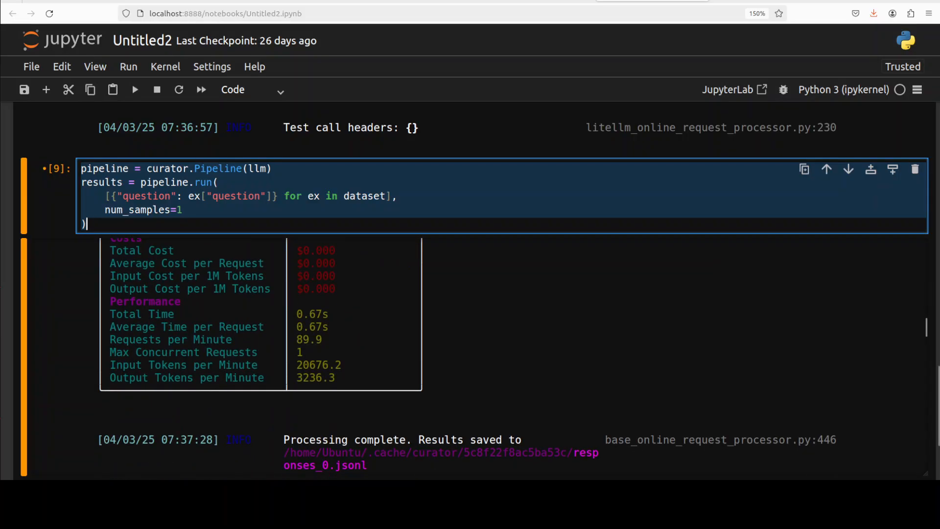
scroll("down", 3)
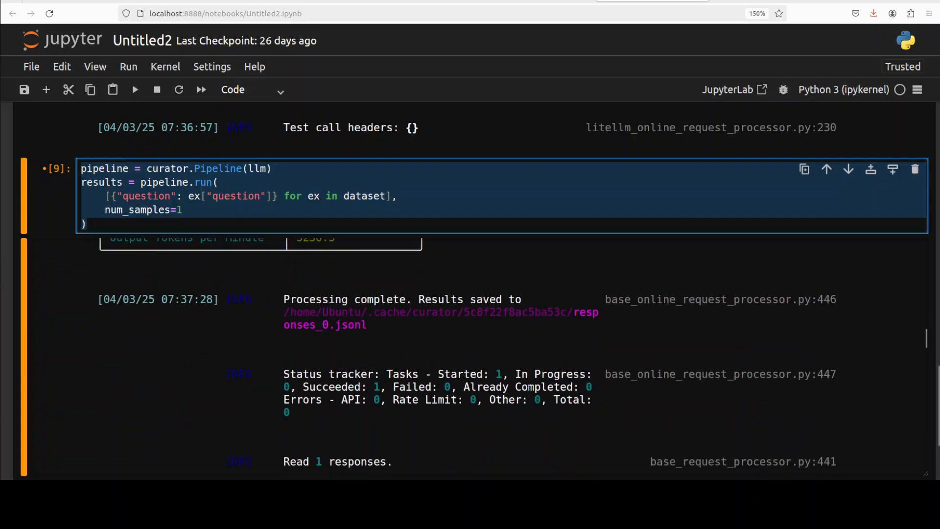
scroll("down", 3)
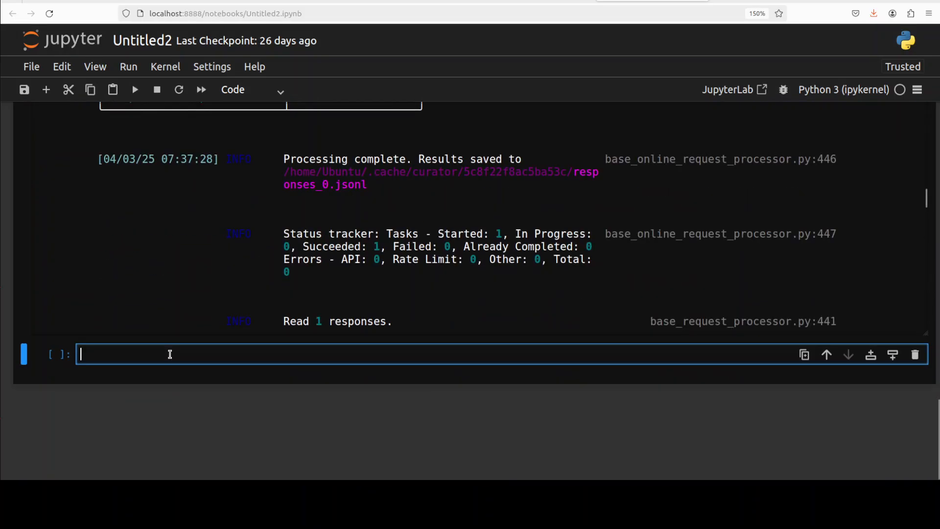
Step: Install and import pandas with !pip install pandas, then write df = pd.DataFrame(results)
type("pip install pandas")
type("import pandas as pd")
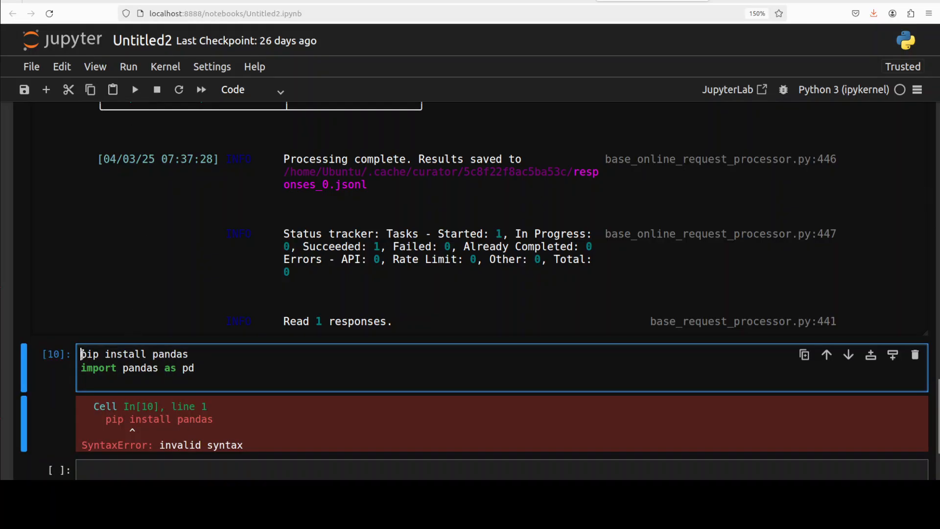
type("!")
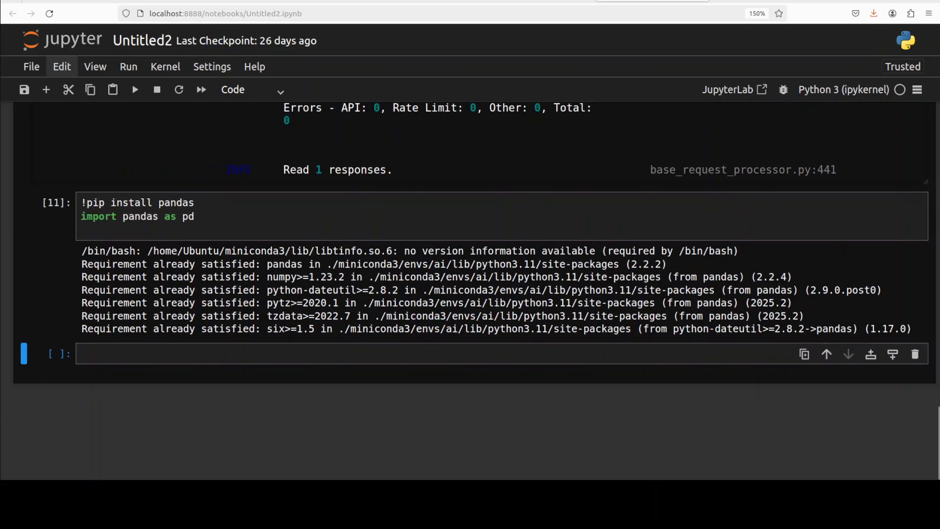
type("df = pd.DataFrame(results)")
type("print(df.head())")
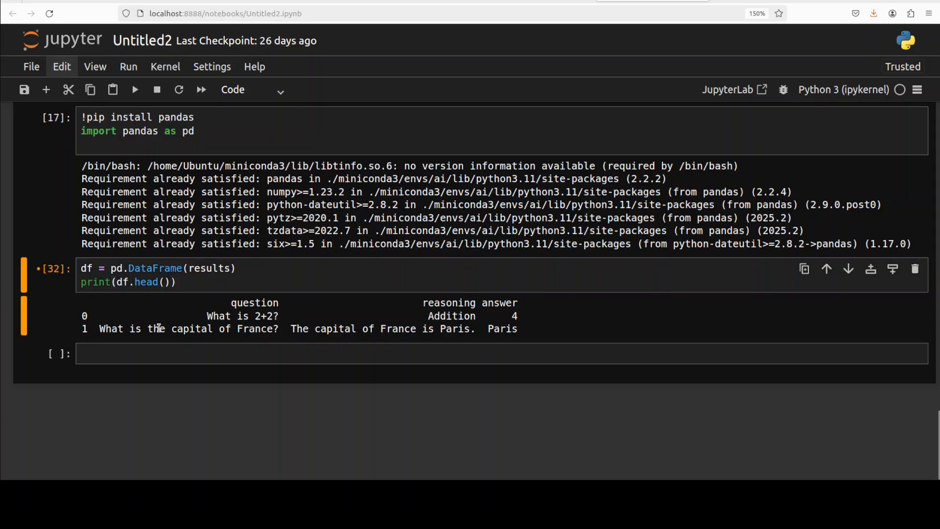
Step: Highlight the phrase 'capital of France is' in the printed DataFrame rows
left_click_drag(100, 329, 237, 328)
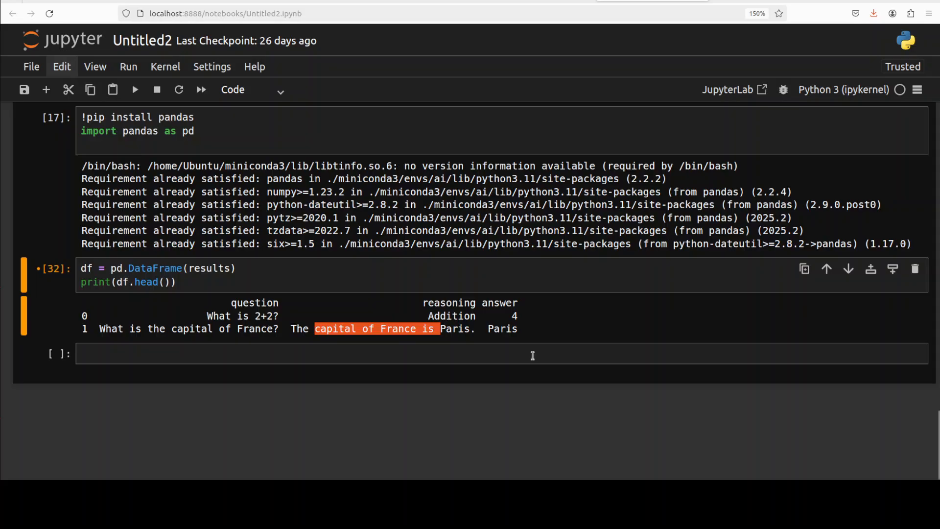
mouse_move(527, 361)
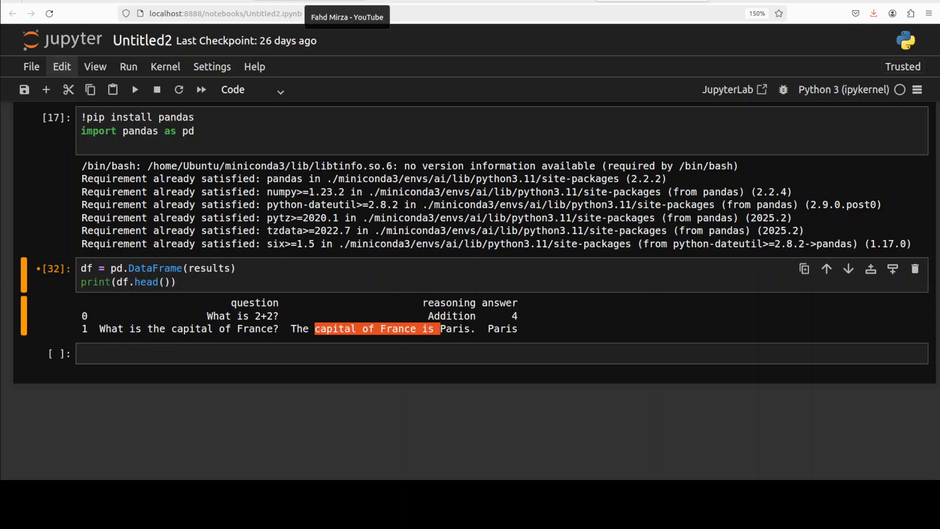
Step: Show the YouTube channel's search results listing fine-tuning tutorial videos
left_click(346, 16)
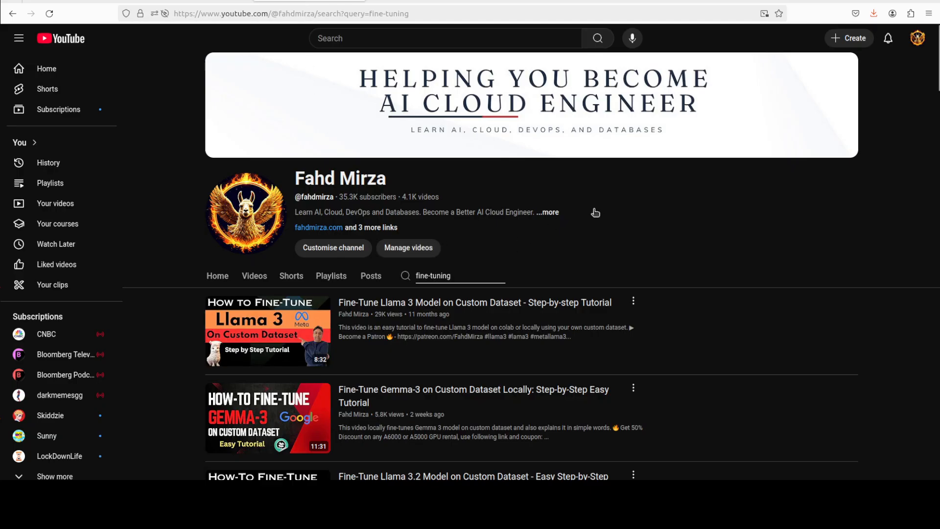
mouse_move(583, 216)
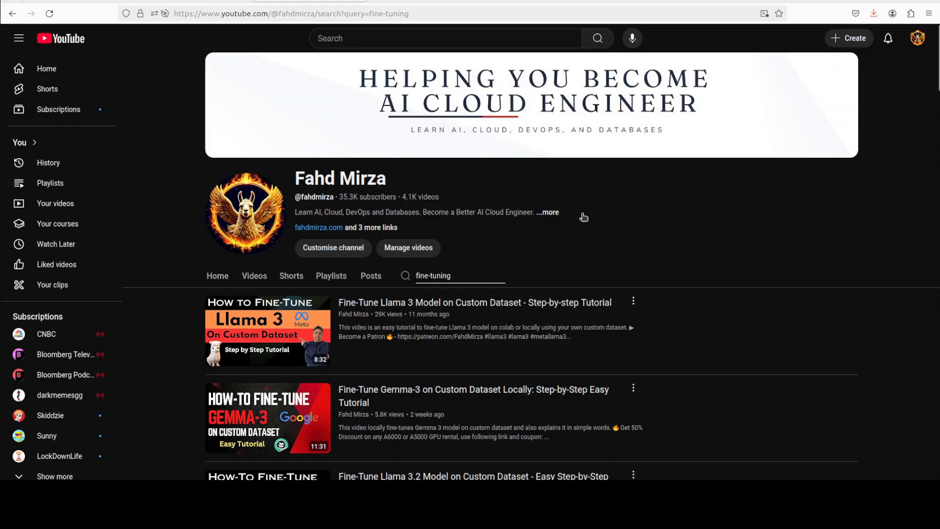